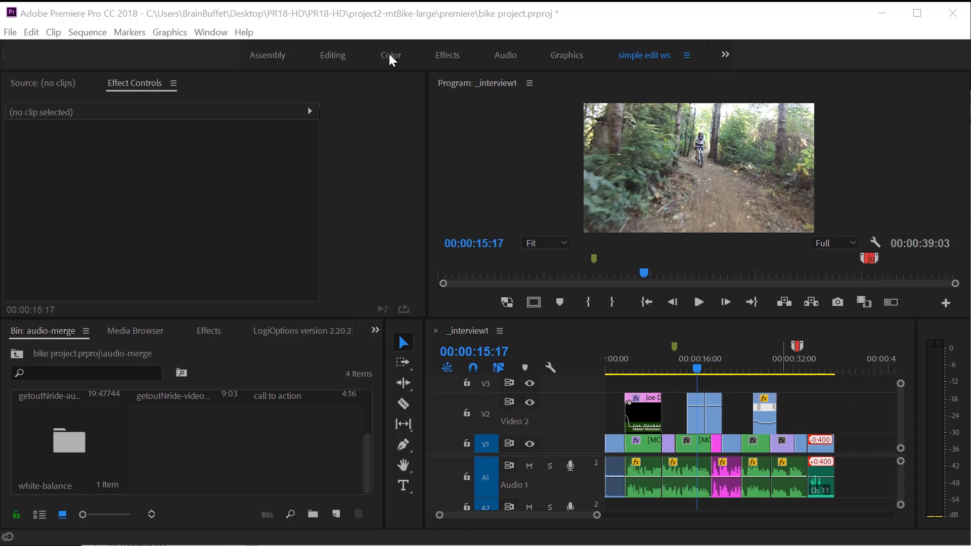
- Enter the Color workspace and park the playhead on the trail shot near 15 seconds
left_click(390, 55)
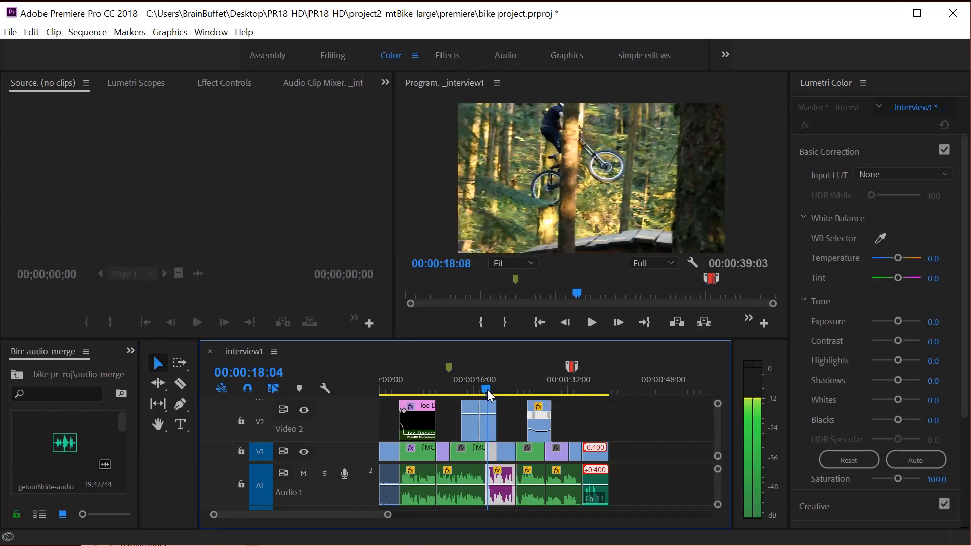
left_click(473, 391)
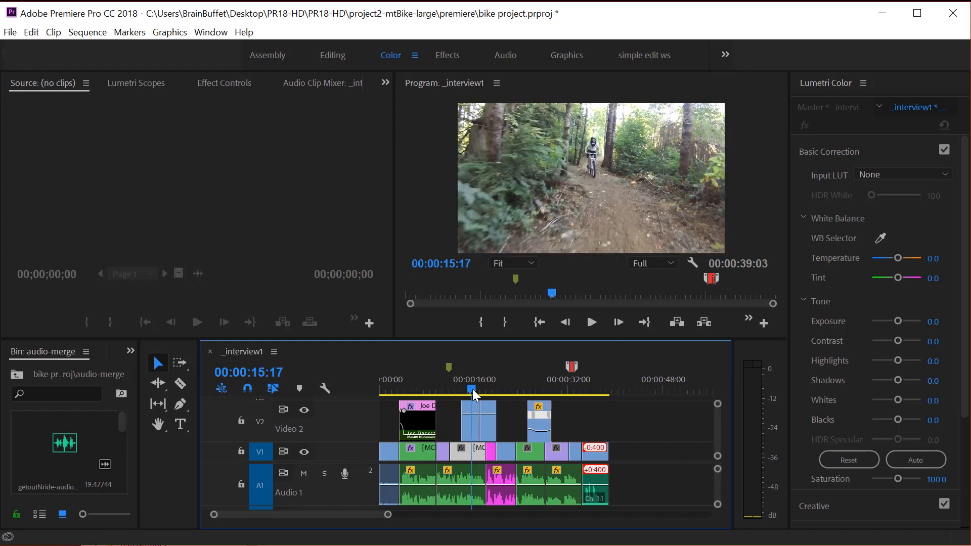
mouse_move(474, 416)
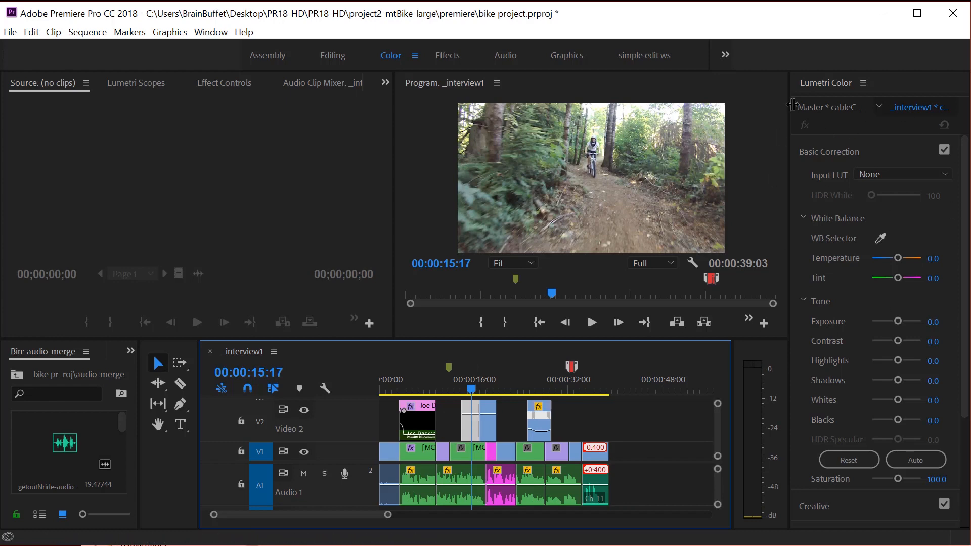
mouse_move(864, 116)
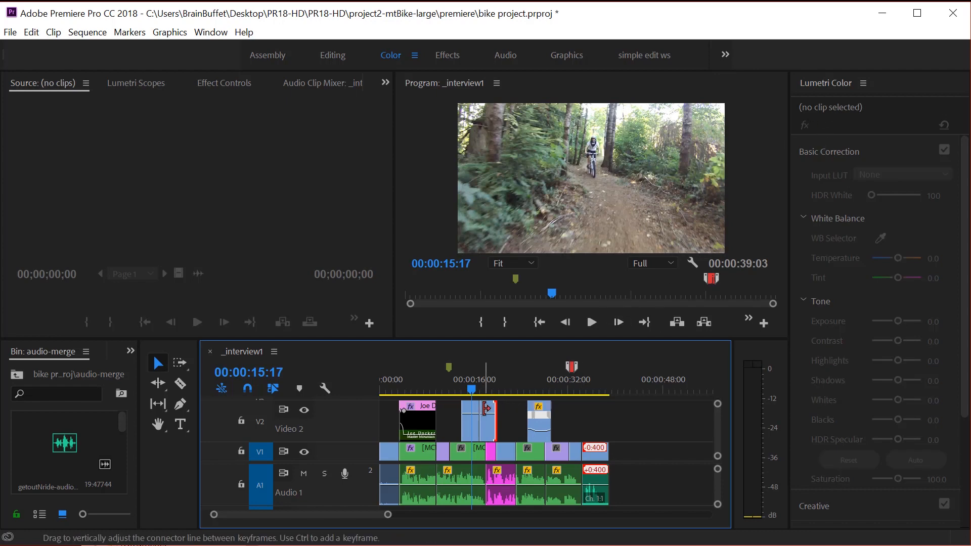
- Select the cableCam.mov clip and collapse, then re-expand, Lumetri's Basic Correction section
left_click(488, 420)
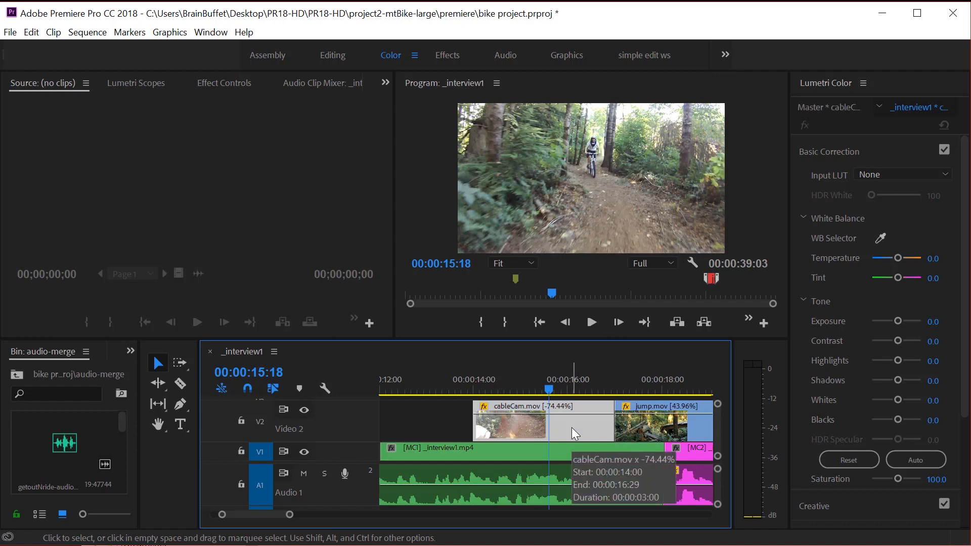
mouse_move(607, 440)
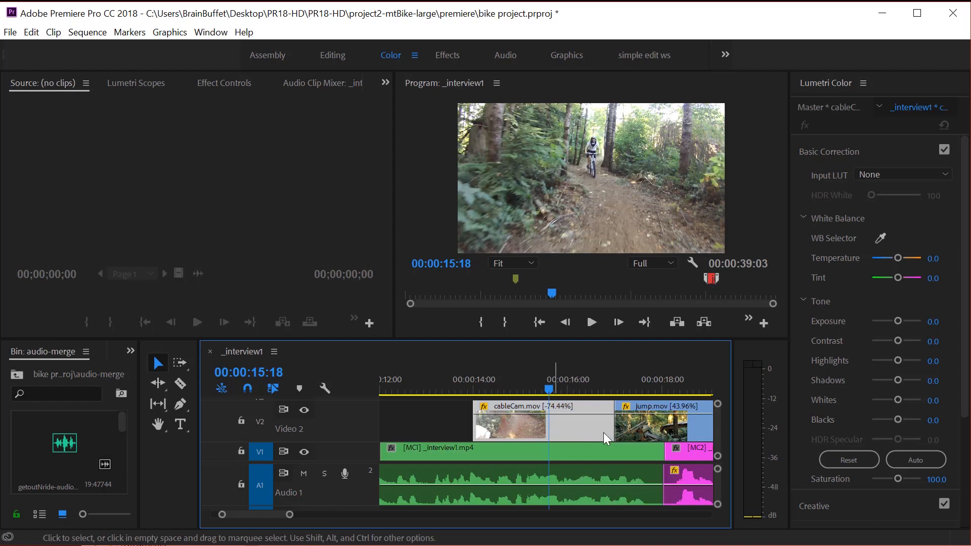
mouse_move(539, 426)
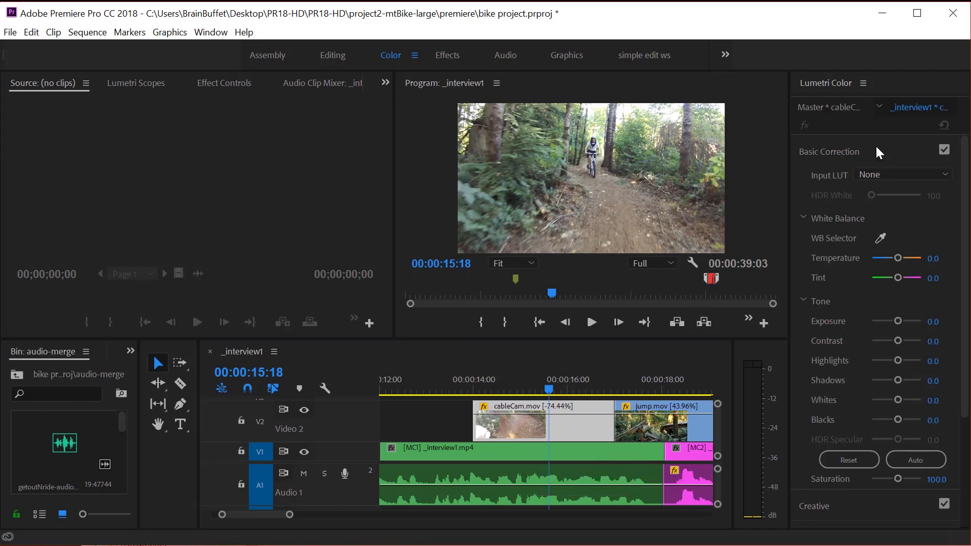
left_click(829, 152)
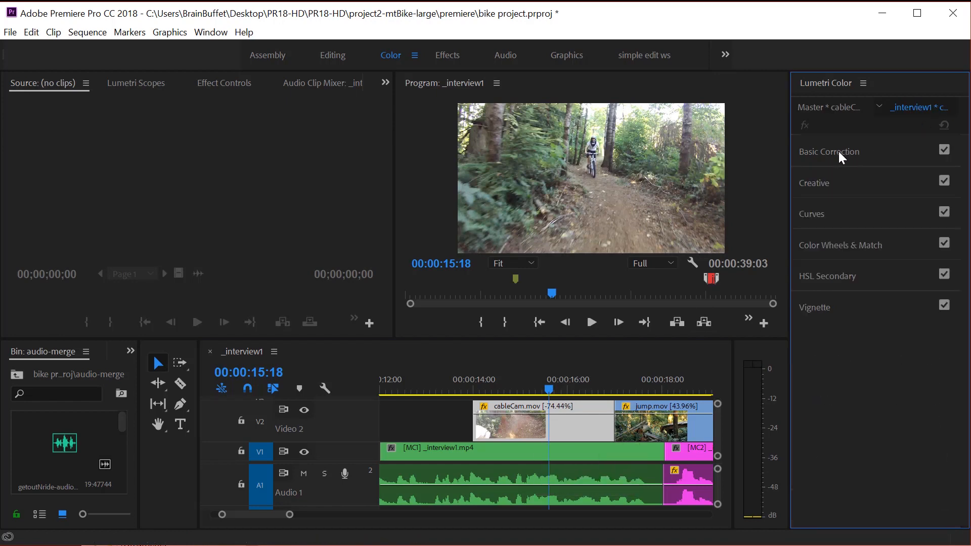
mouse_move(850, 219)
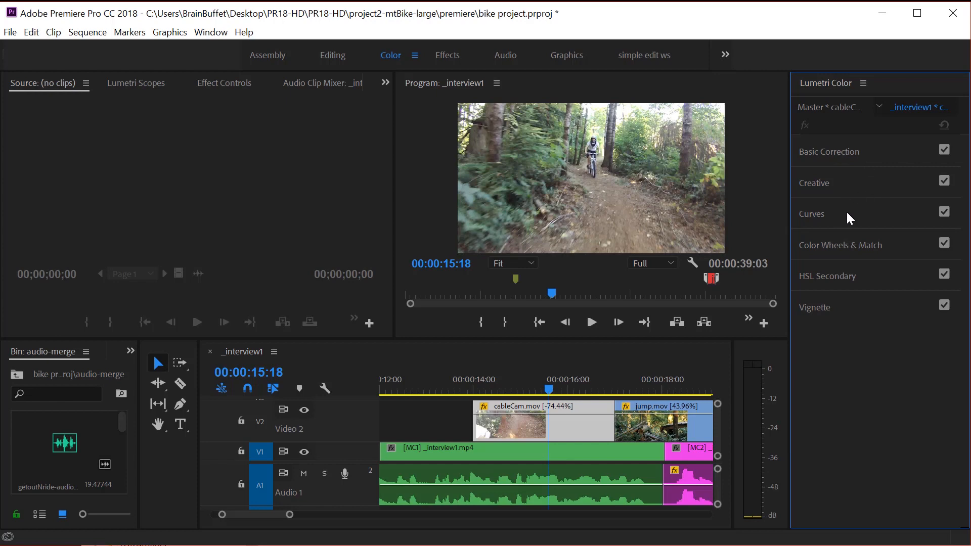
mouse_move(825, 317)
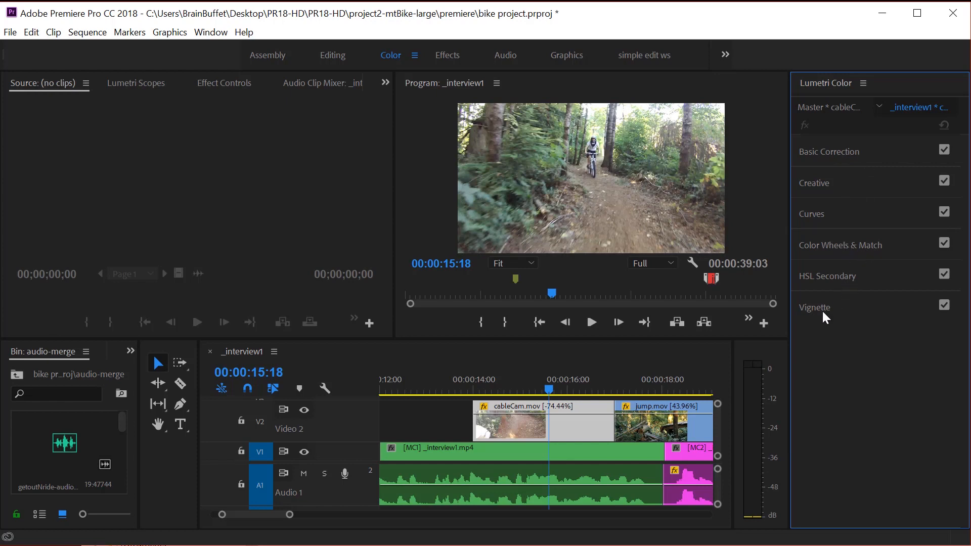
mouse_move(856, 176)
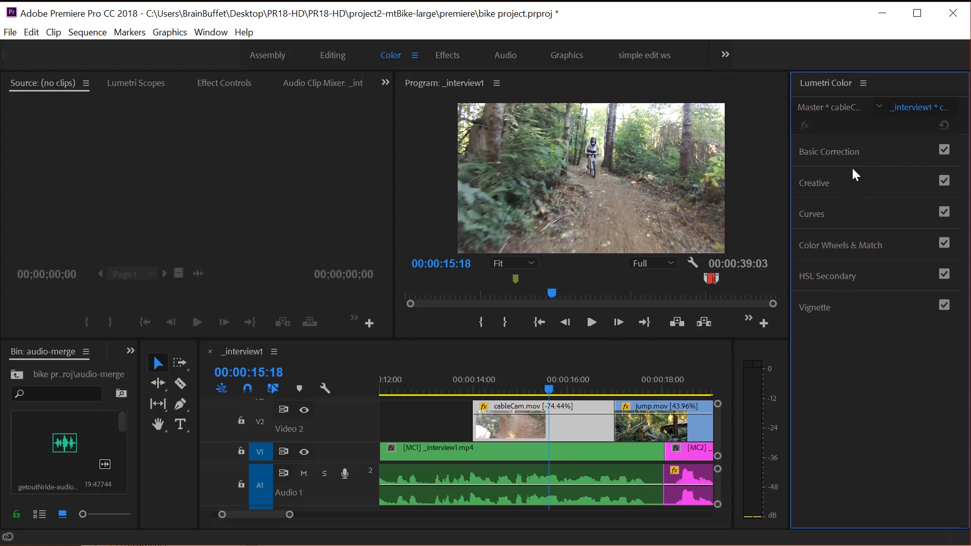
left_click(828, 151)
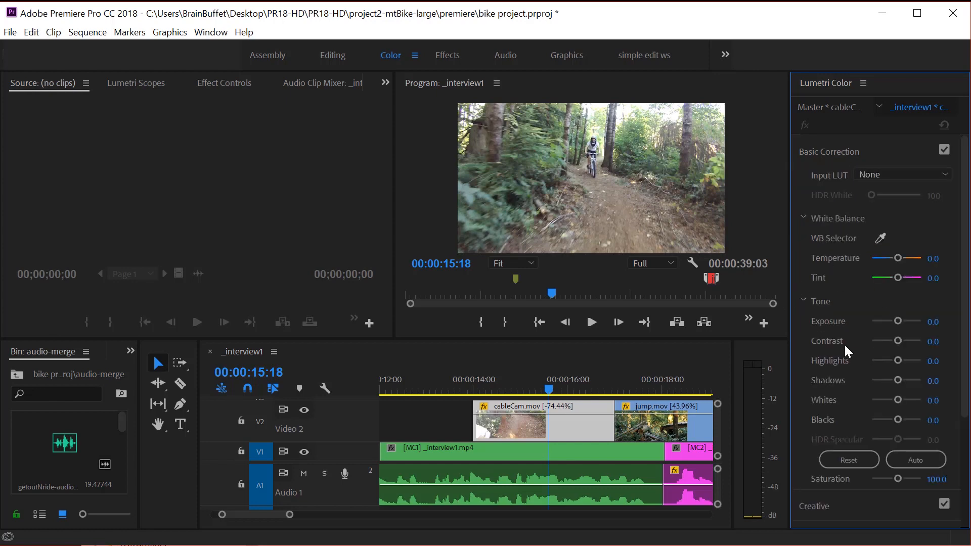
mouse_move(522, 169)
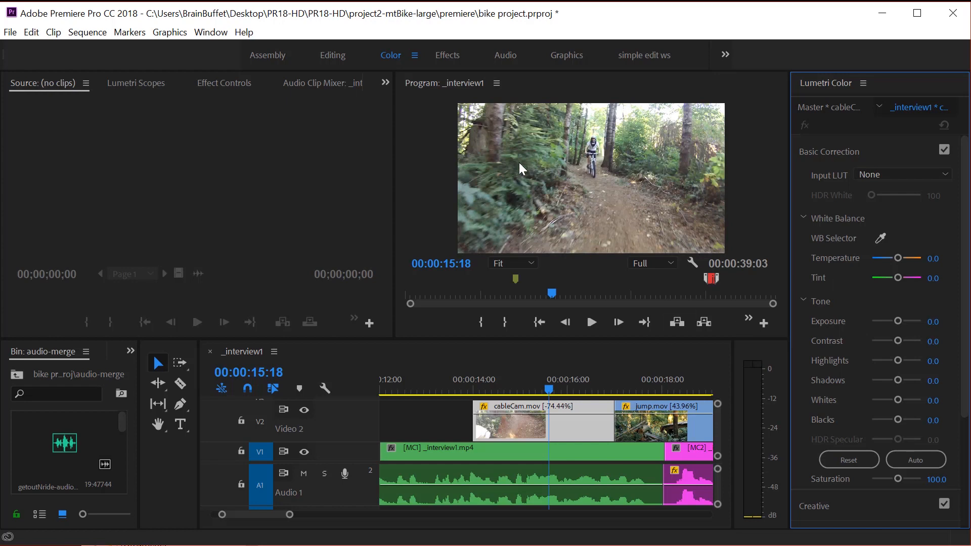
mouse_move(906, 335)
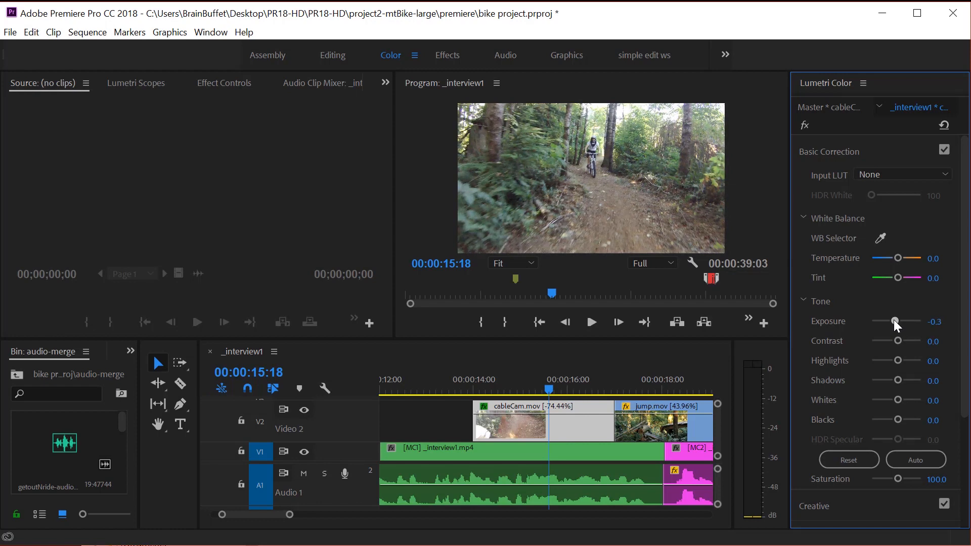
mouse_move(902, 350)
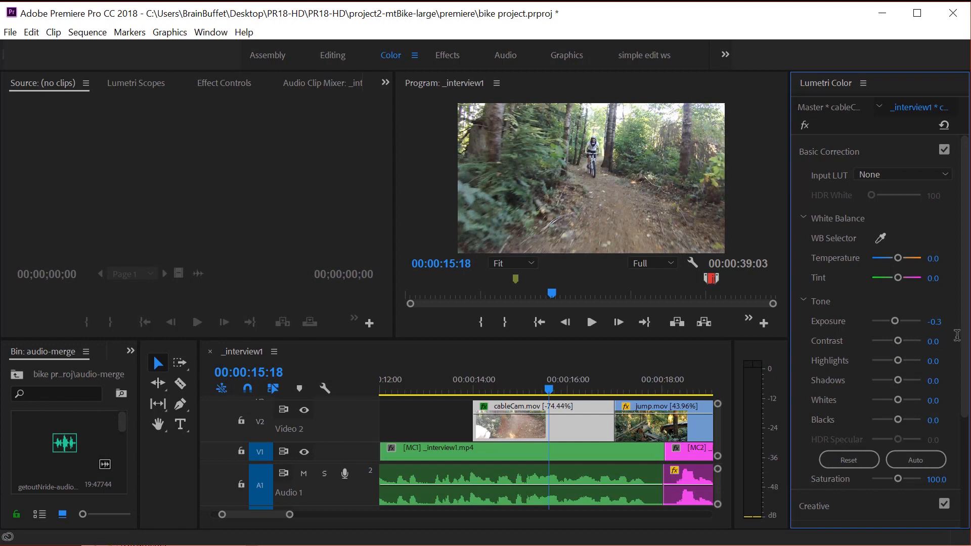
mouse_move(902, 345)
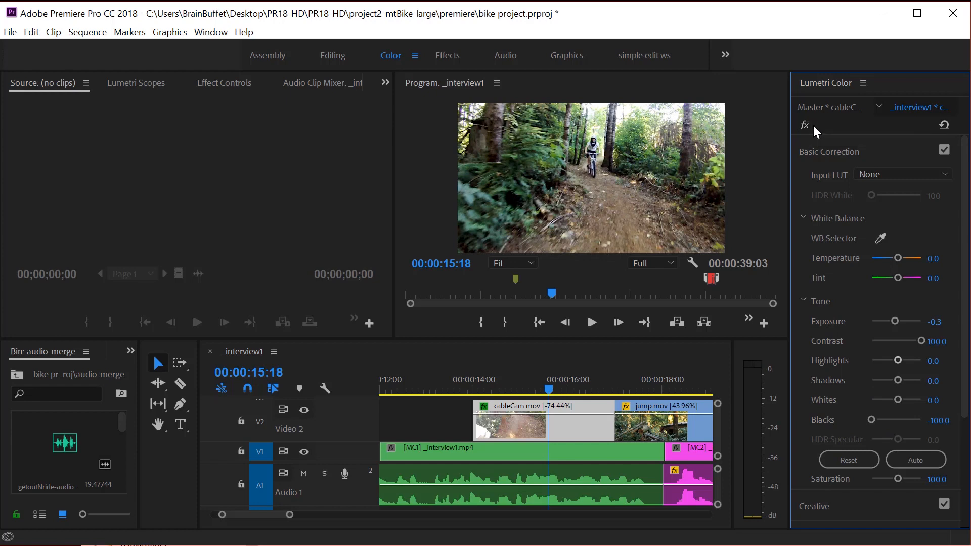
- Toggle the cableCam clip's Lumetri correction off and back on to compare before and after
left_click(804, 125)
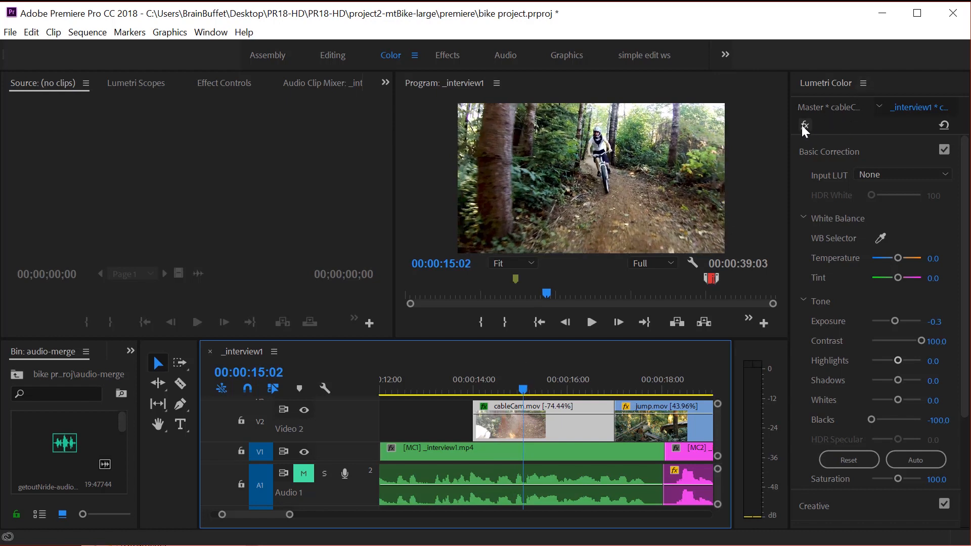
left_click(509, 389)
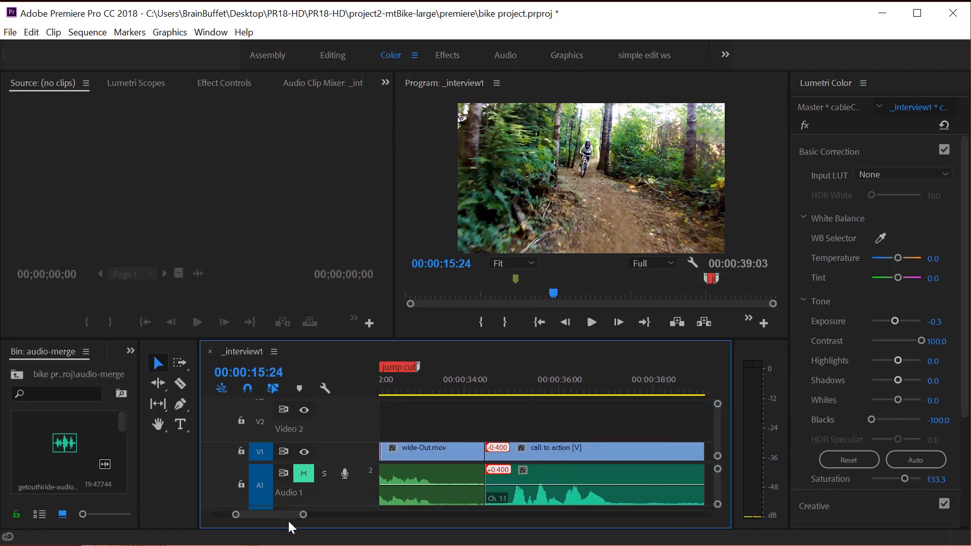
- Scroll right in the Assembly workspace while heading to the project's auto-save location
scroll("right", 3)
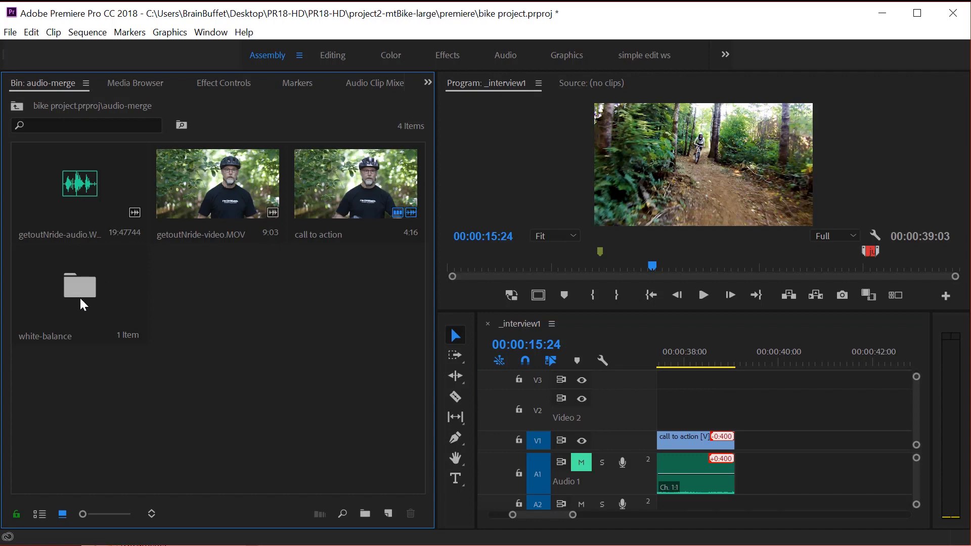
mouse_move(95, 302)
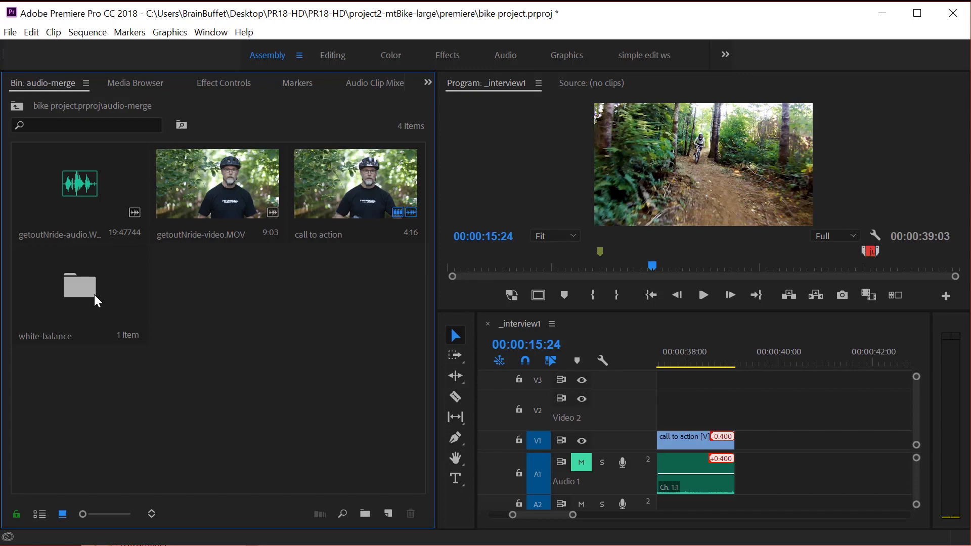
mouse_move(94, 287)
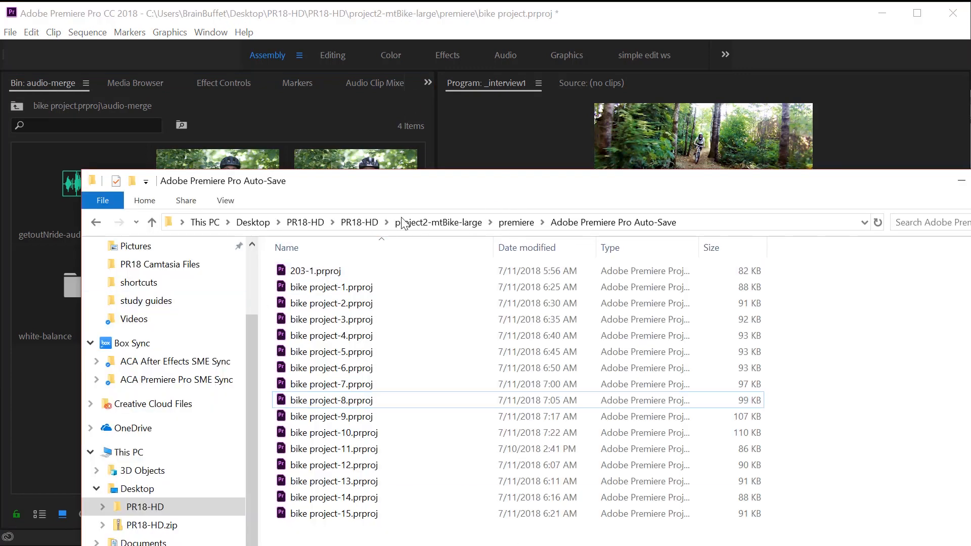
- Navigate from project2-mtBike-large into audio-merge and then the white-balance folder
left_click(439, 223)
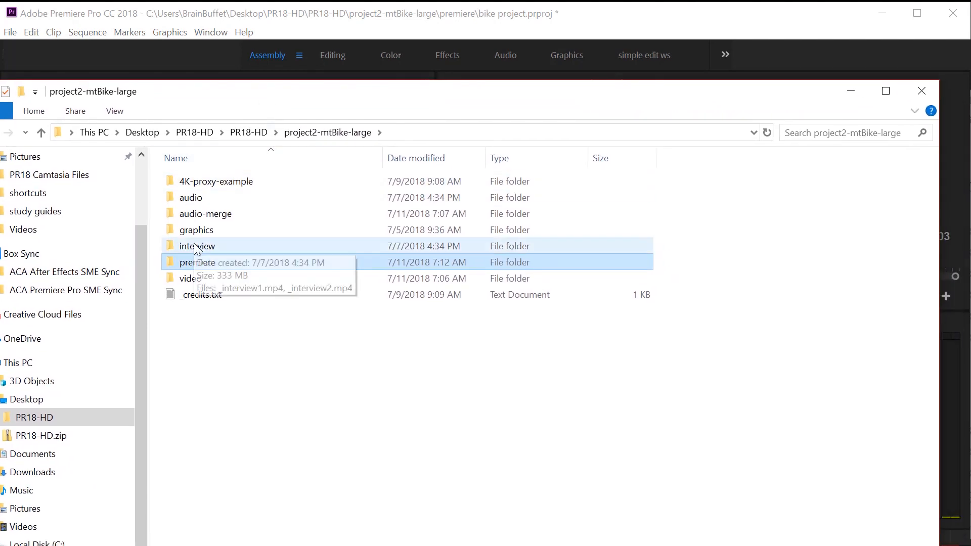
left_click(205, 214)
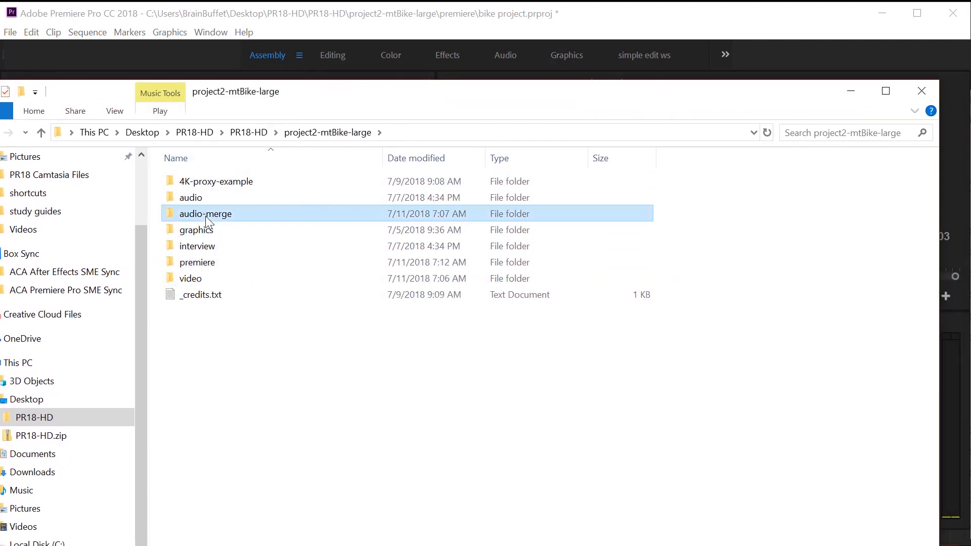
double_click(206, 214)
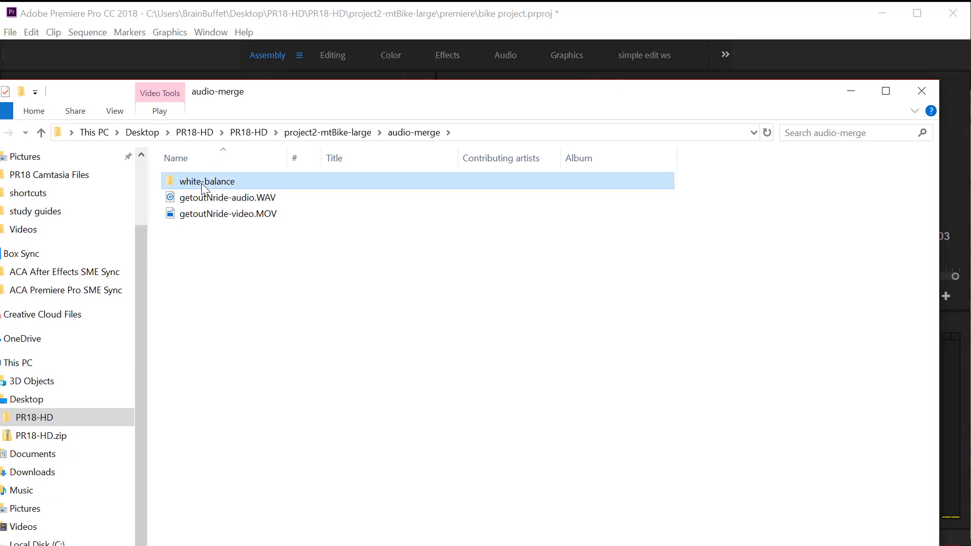
double_click(206, 181)
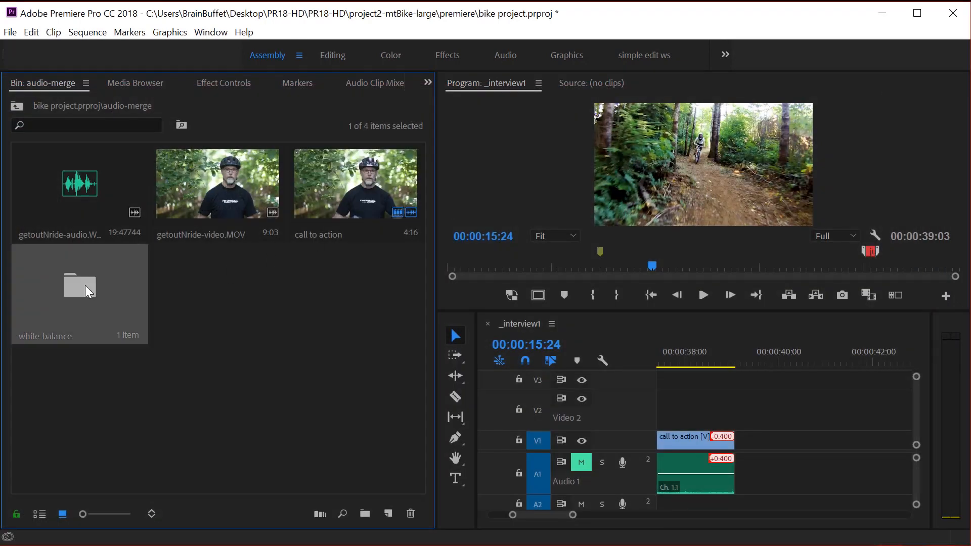
- Open the white-balance bin, park the playhead on MVI_8348 near 38 seconds, then enter Color workspace
double_click(79, 287)
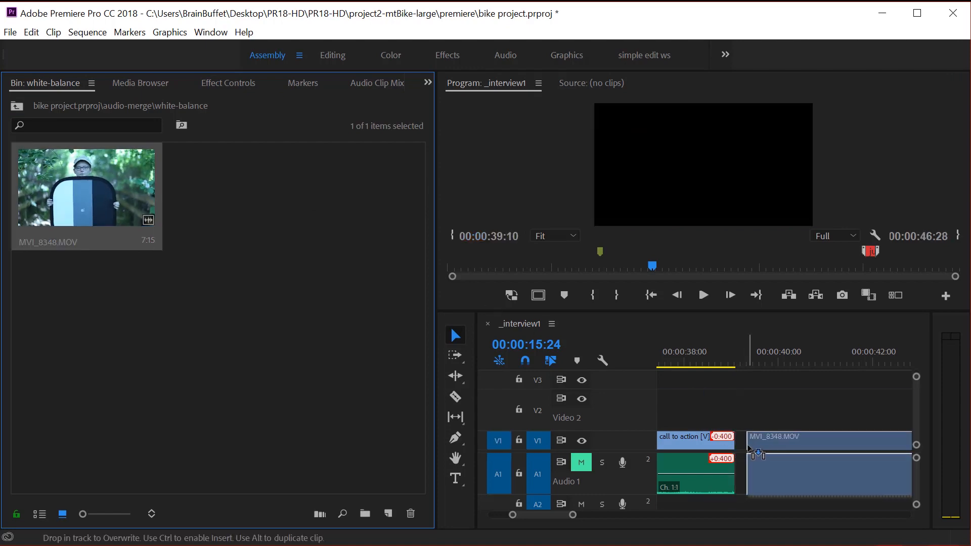
left_click(790, 363)
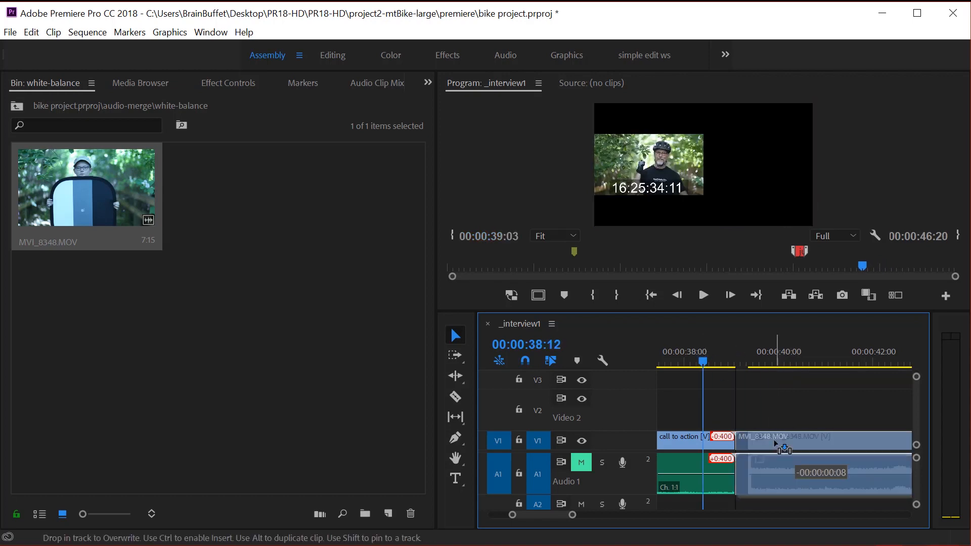
left_click(693, 363)
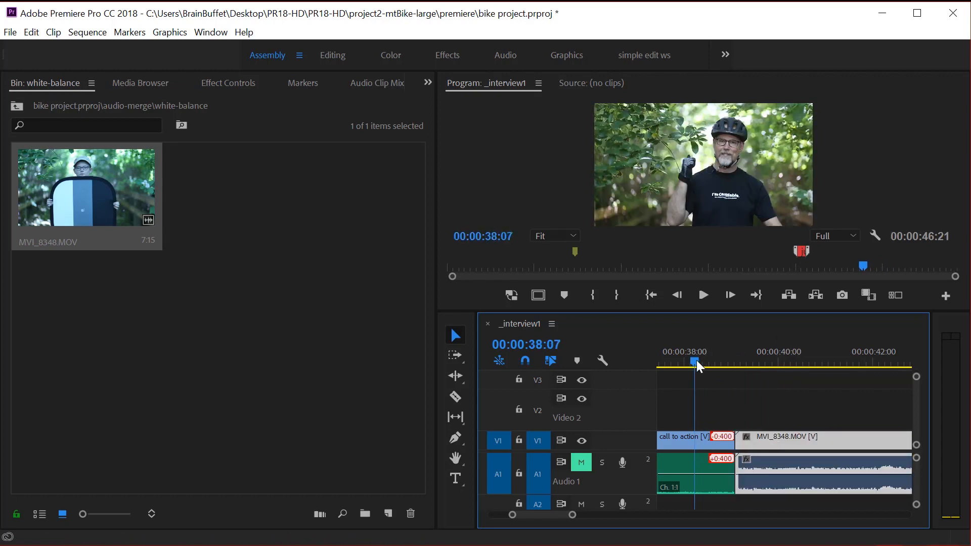
left_click(770, 361)
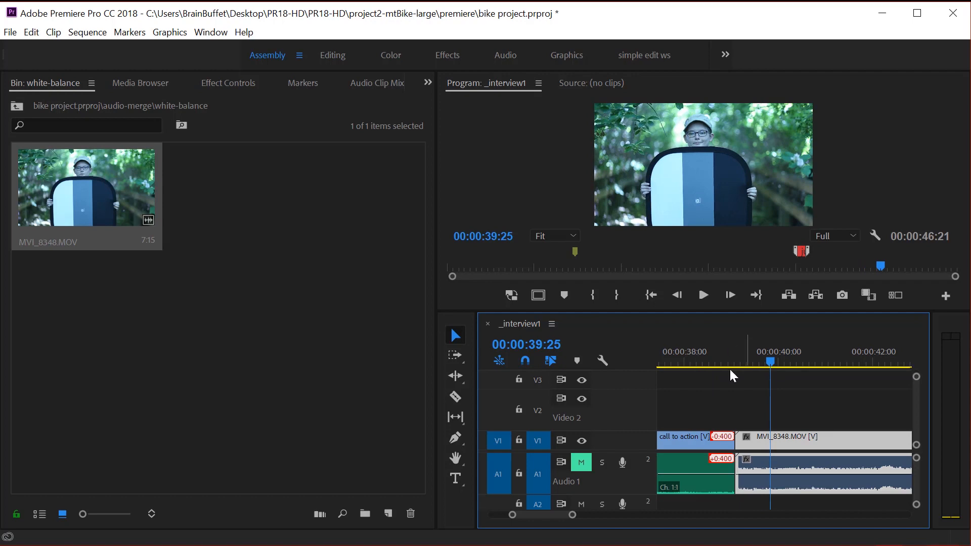
mouse_move(767, 372)
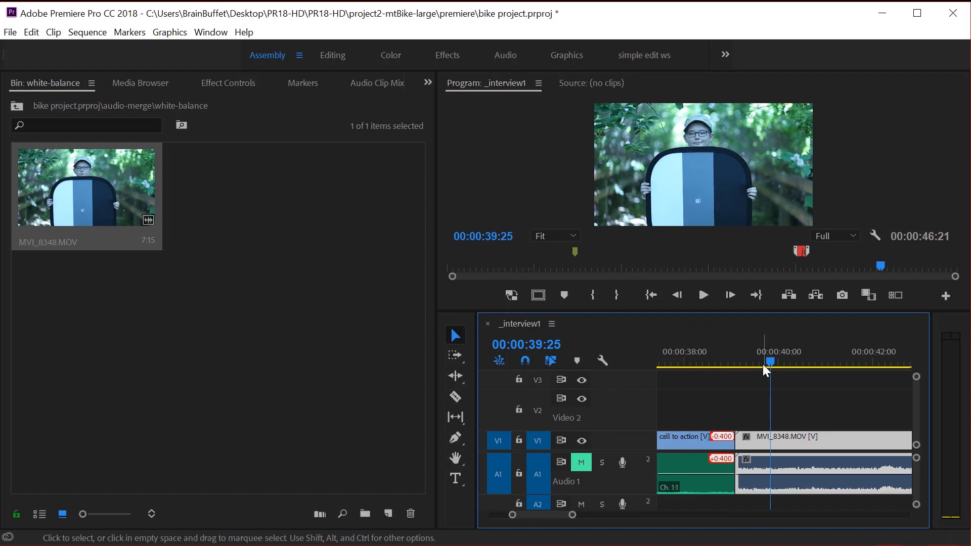
left_click(390, 55)
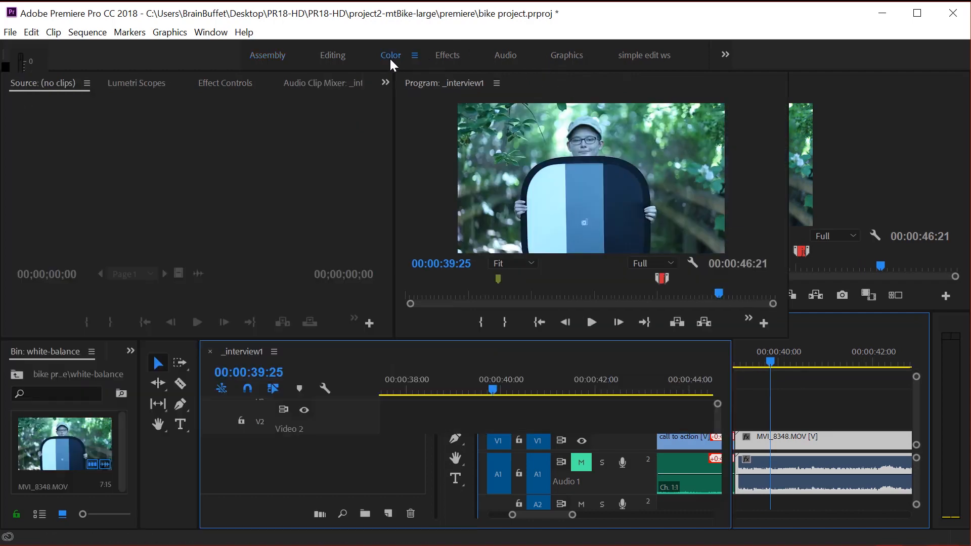
- Sample MVI_8348's reflector with the WB Selector, yielding temperature 94.5 and tint 58.0
left_click(390, 55)
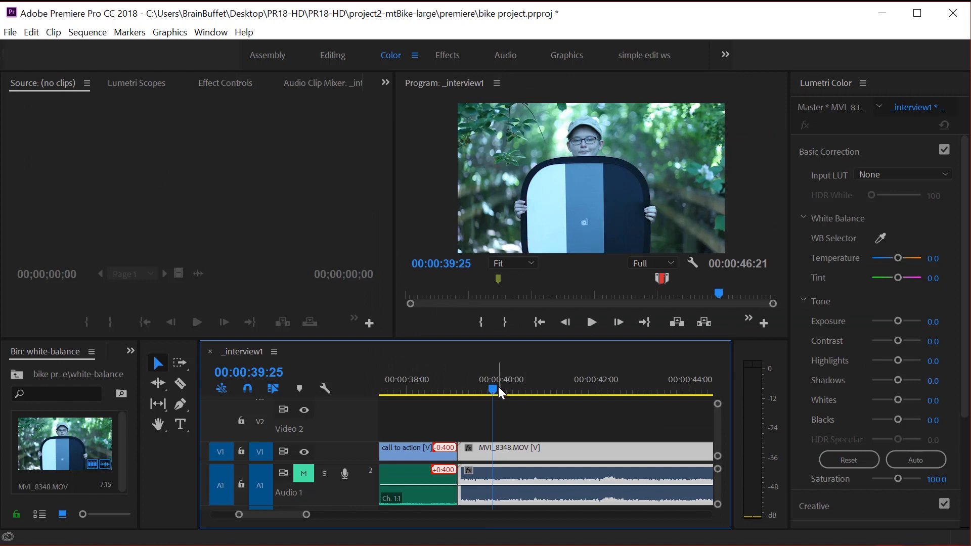
left_click(536, 389)
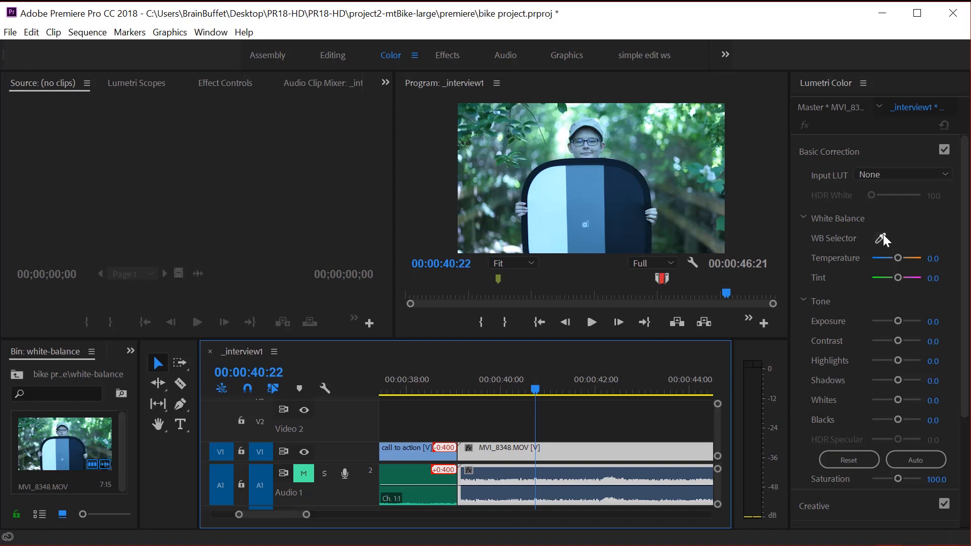
mouse_move(890, 263)
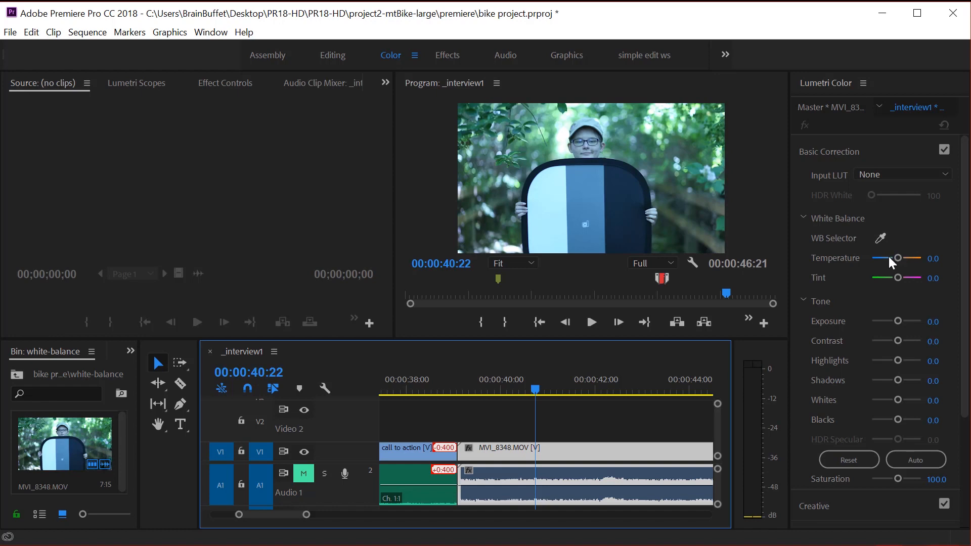
mouse_move(899, 280)
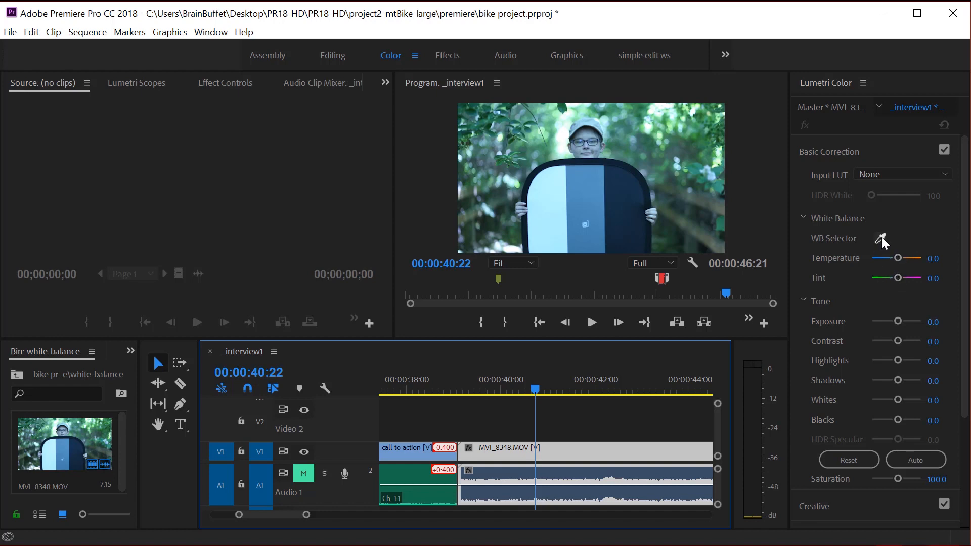
mouse_move(883, 240)
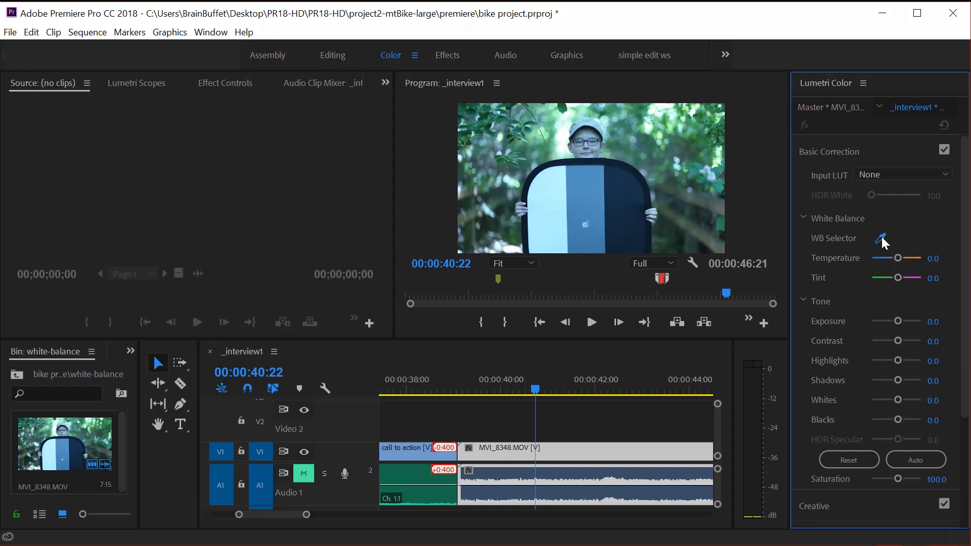
left_click(883, 241)
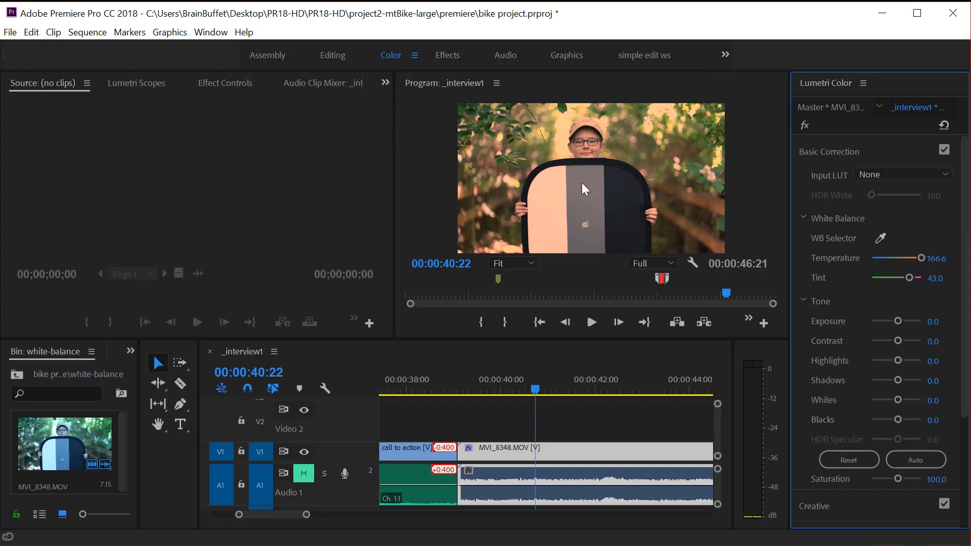
mouse_move(588, 196)
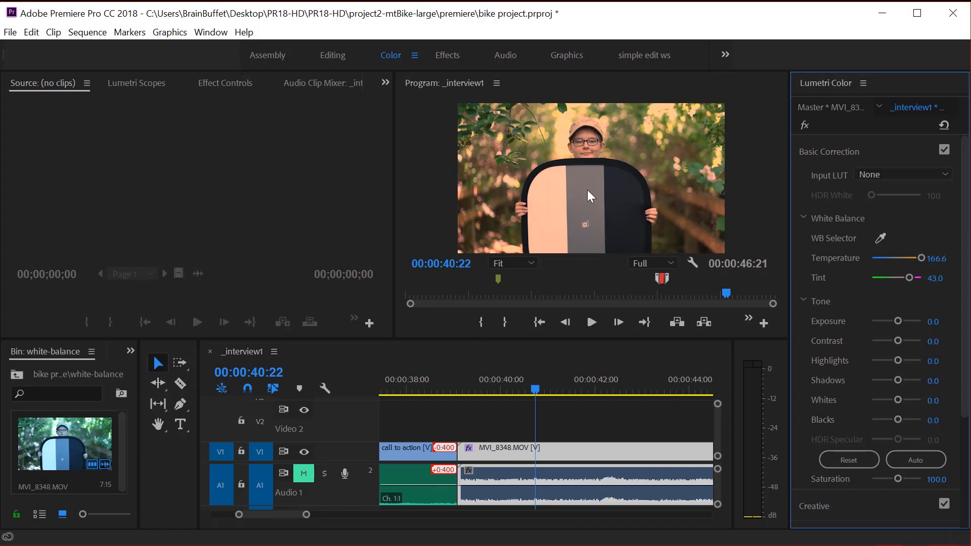
mouse_move(892, 245)
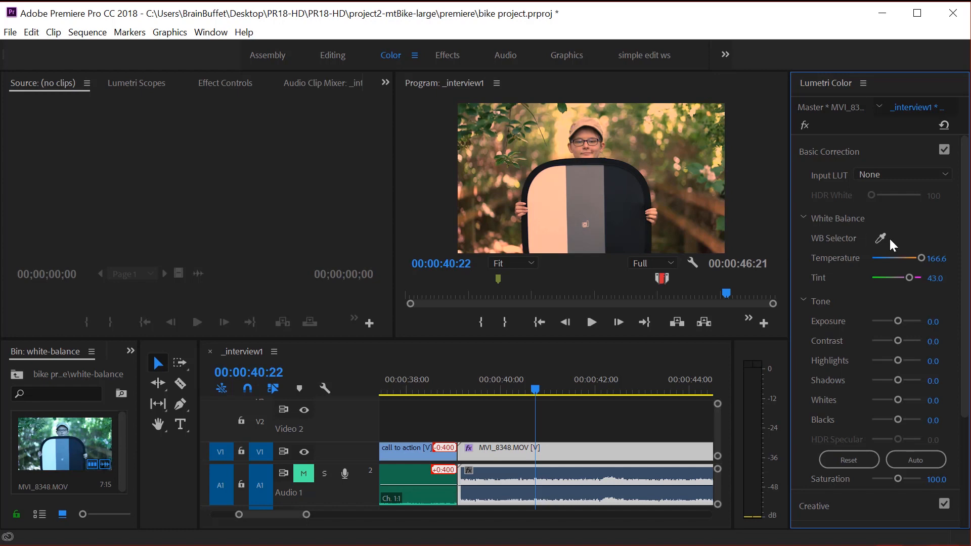
left_click(556, 201)
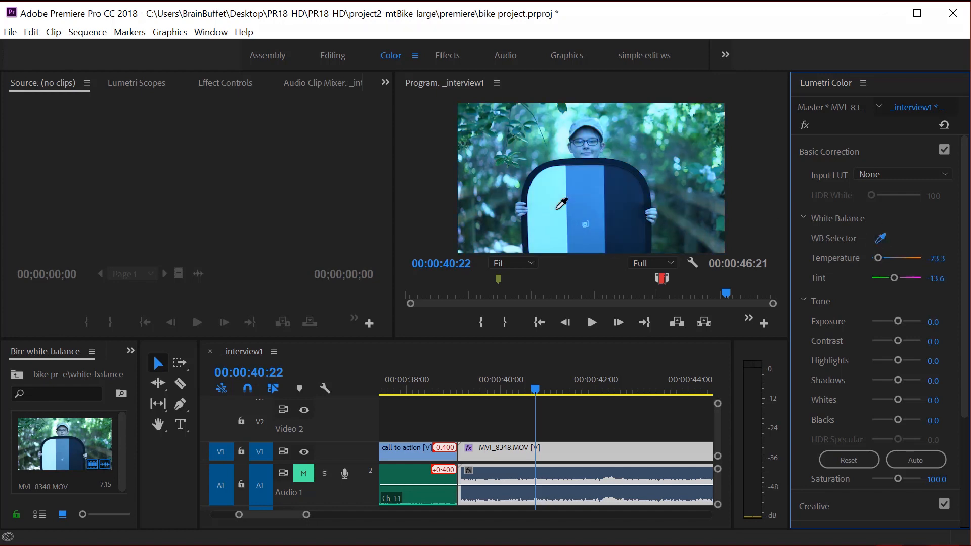
mouse_move(880, 238)
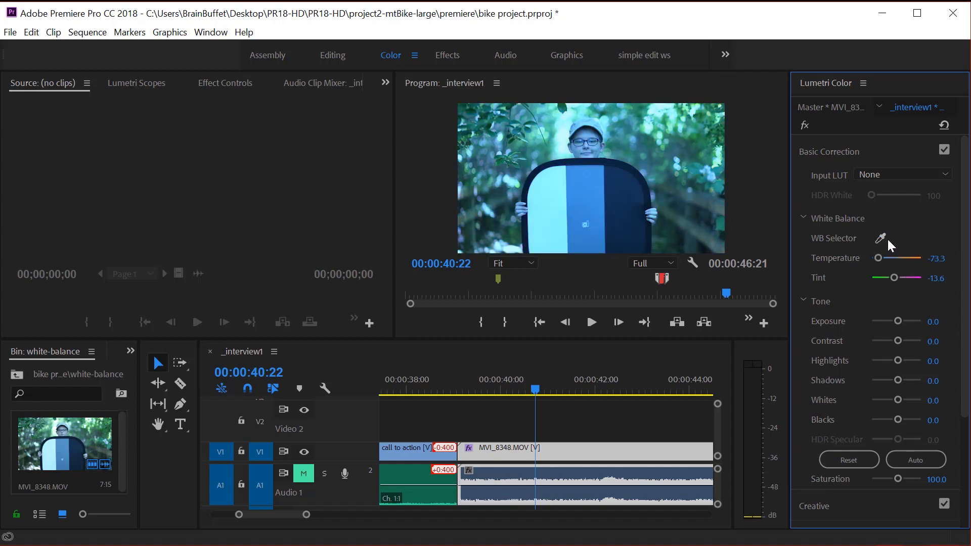
left_click(555, 215)
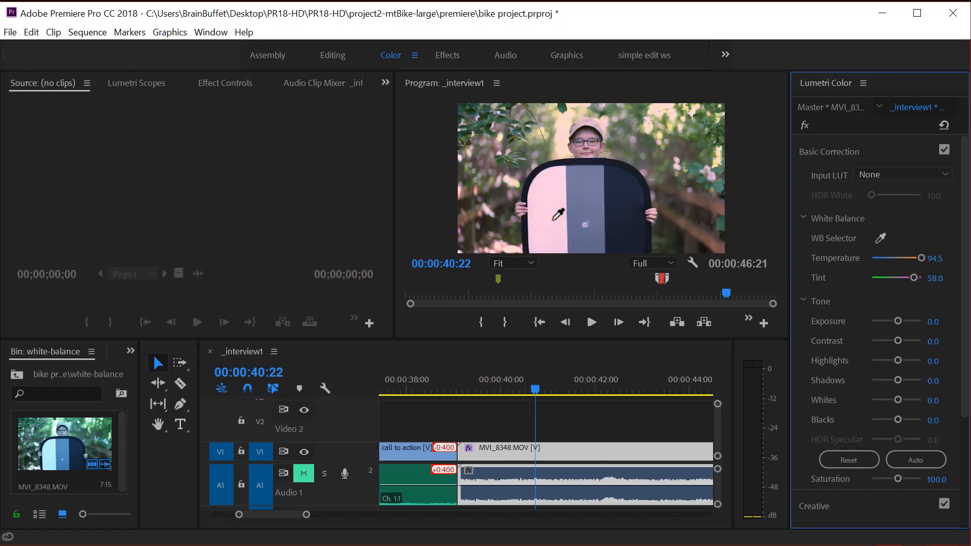
mouse_move(601, 196)
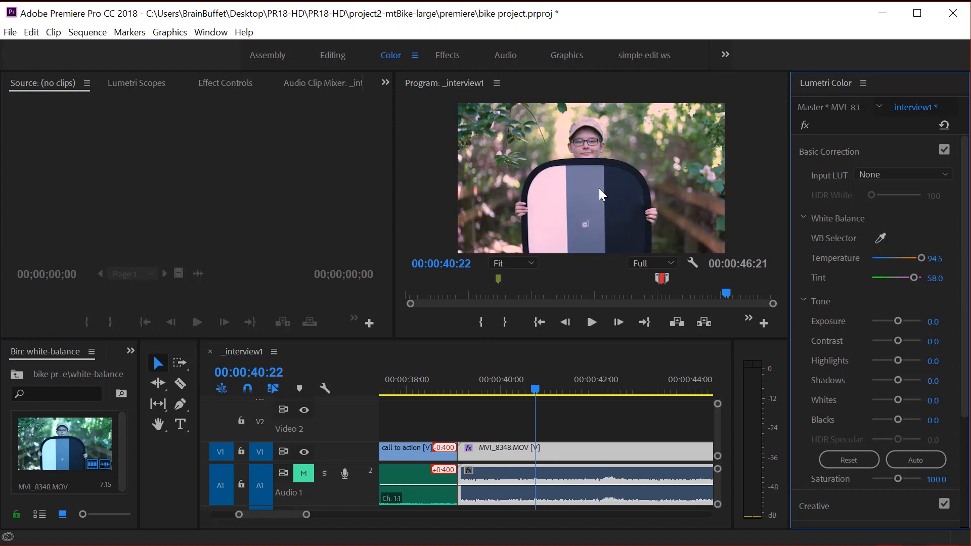
mouse_move(563, 193)
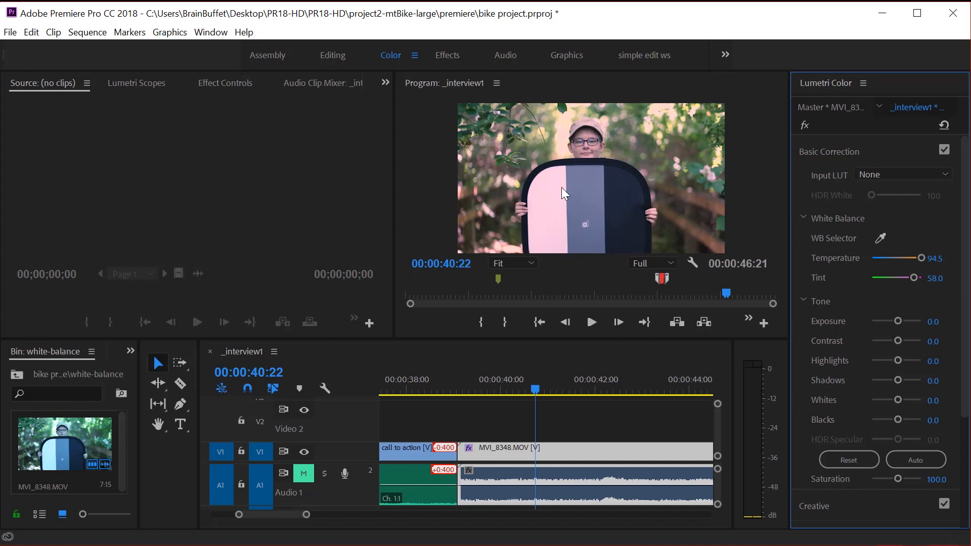
mouse_move(908, 267)
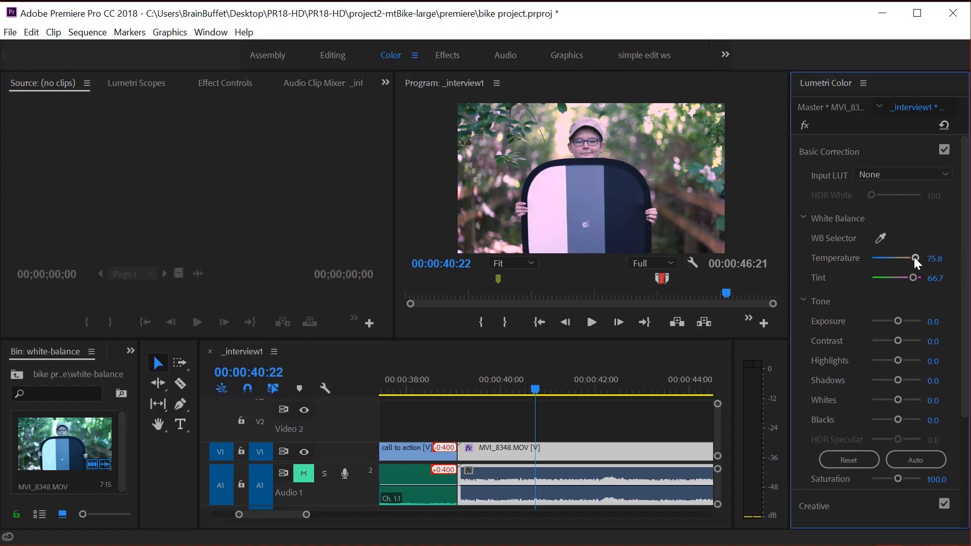
mouse_move(790, 140)
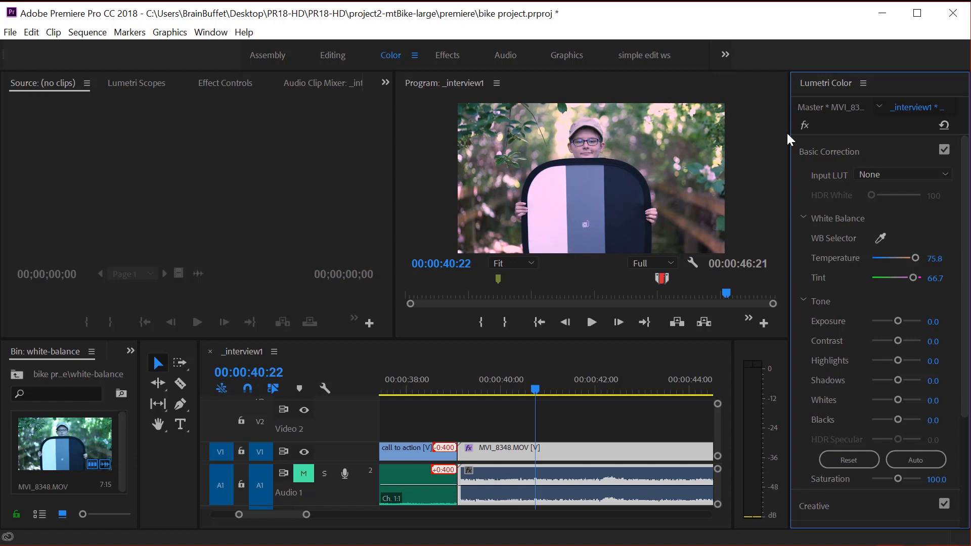
mouse_move(668, 172)
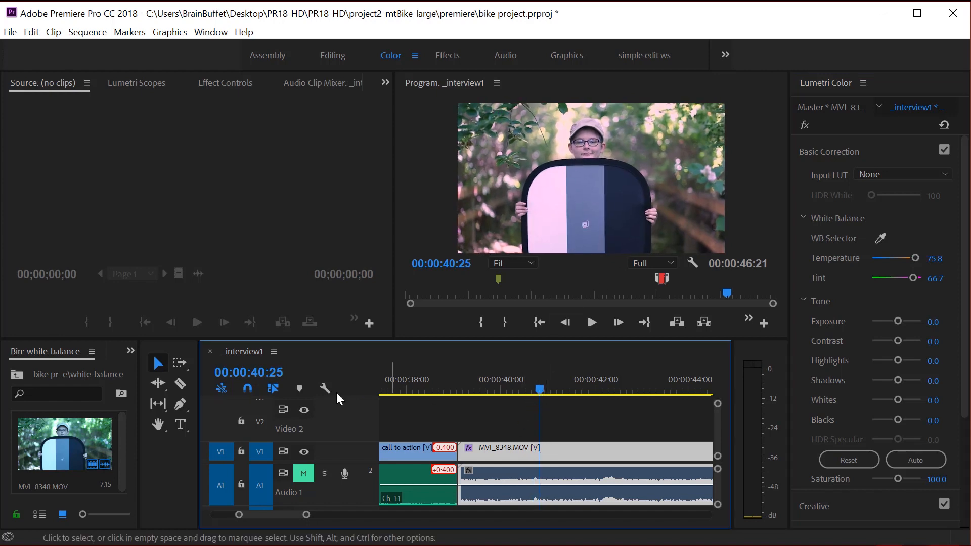
- Cut MVI_8348 at the playhead and select the later piece, whose colour is still neutral
left_click(180, 384)
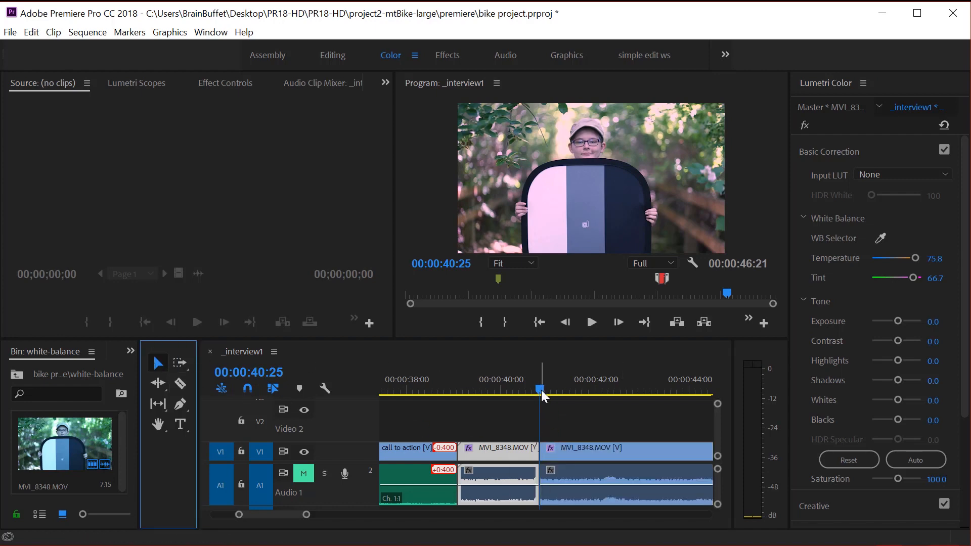
left_click(505, 389)
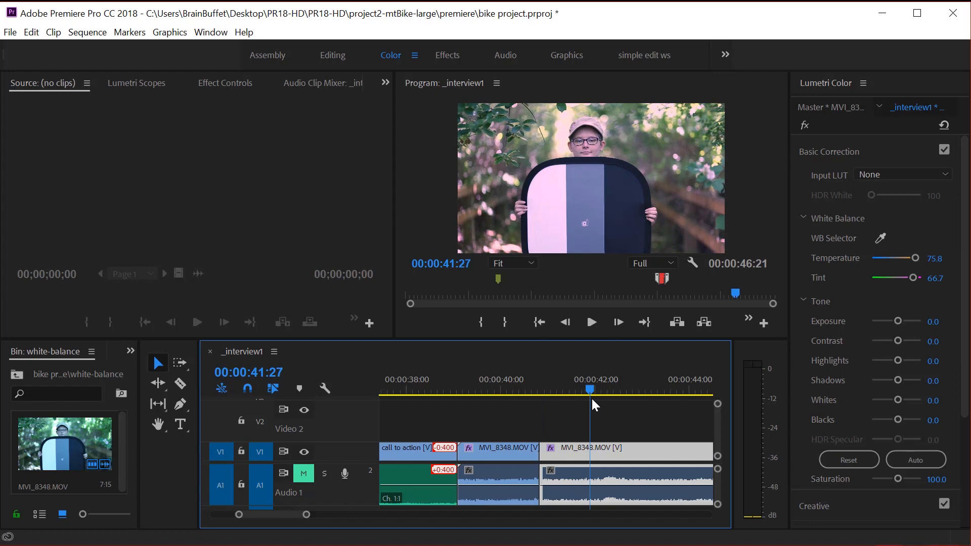
left_click(848, 460)
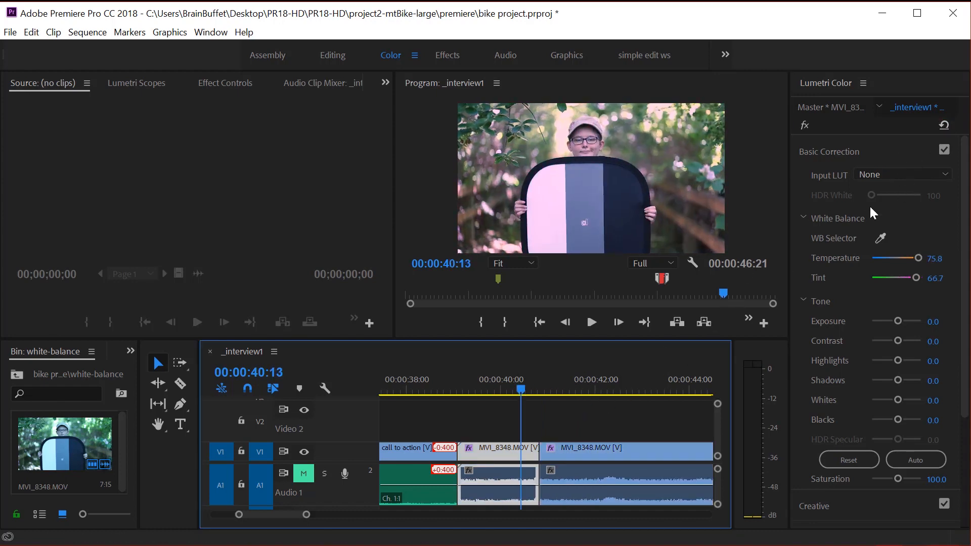
left_click(527, 389)
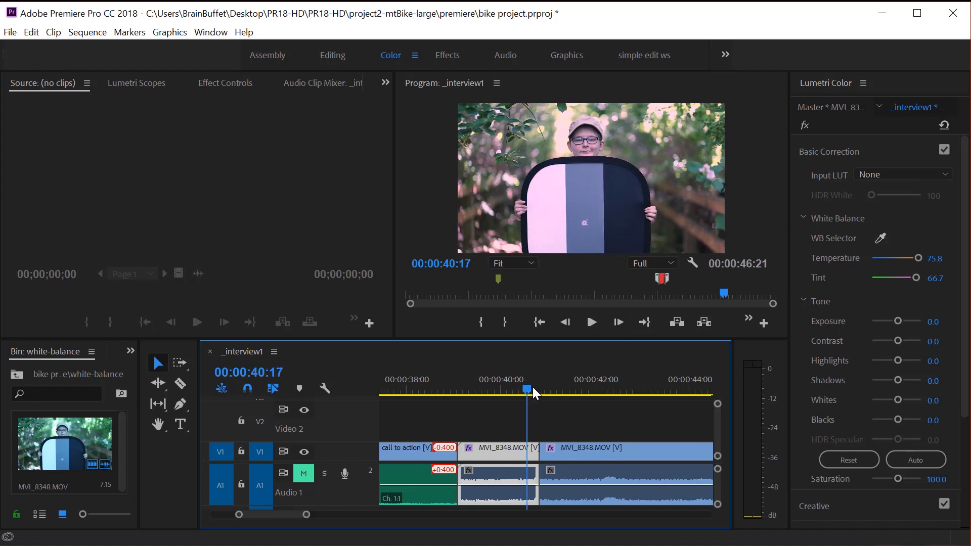
left_click(585, 389)
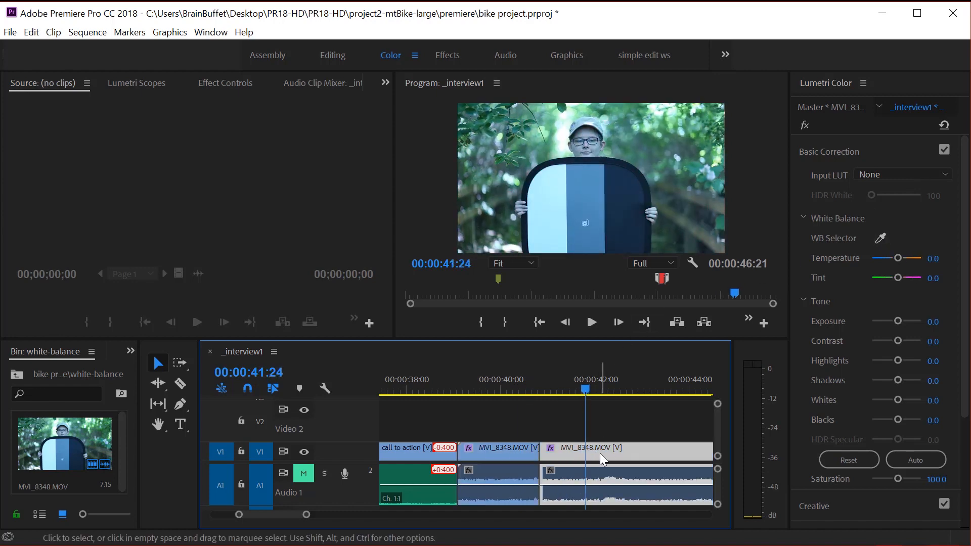
mouse_move(604, 458)
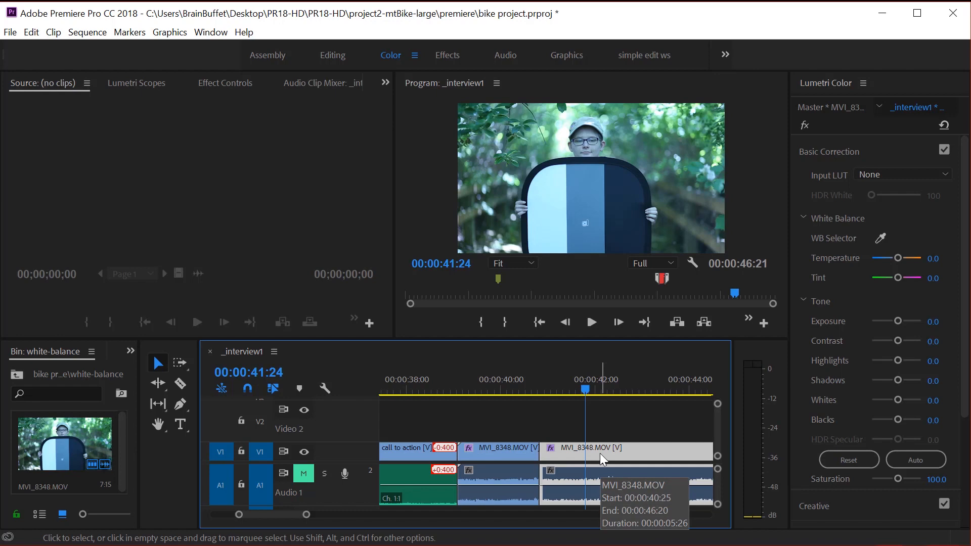
mouse_move(348, 83)
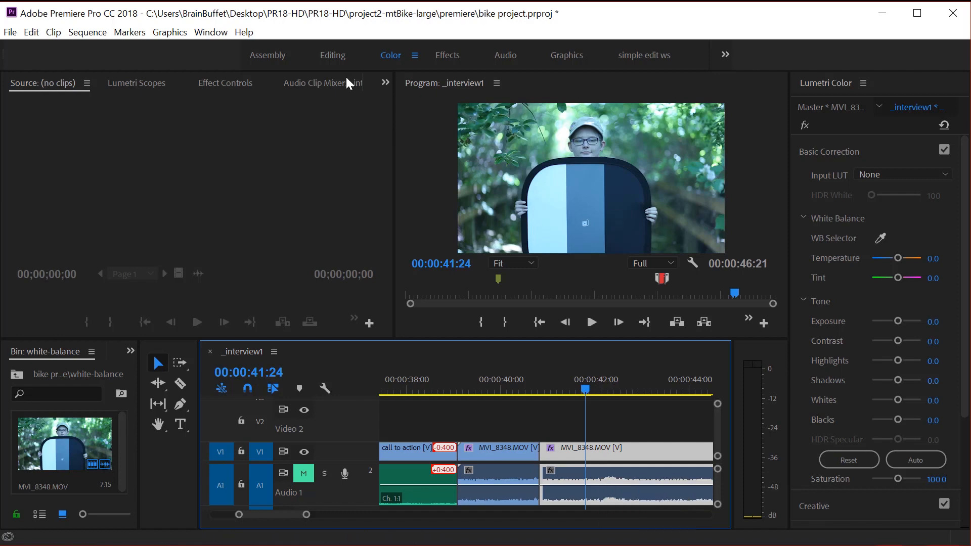
left_click(244, 32)
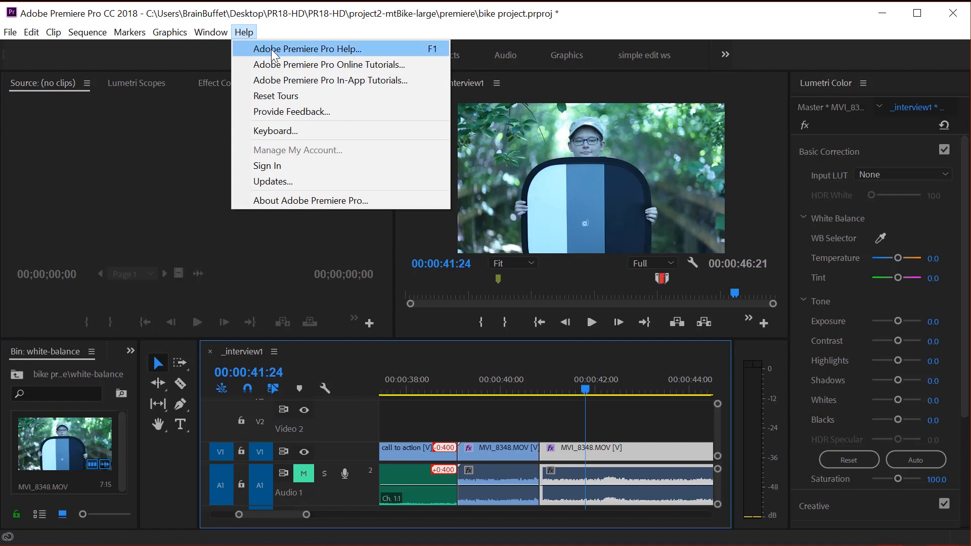
mouse_move(335, 55)
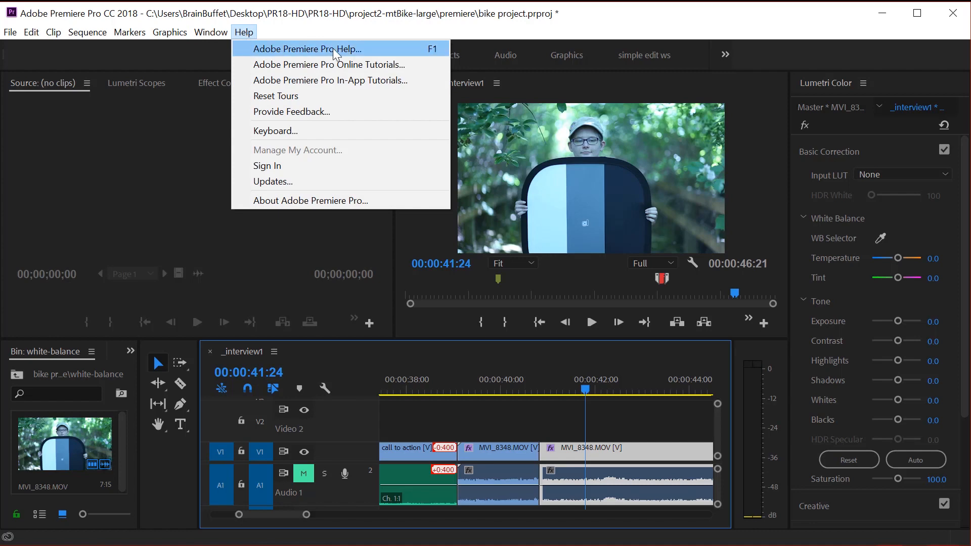
mouse_move(318, 168)
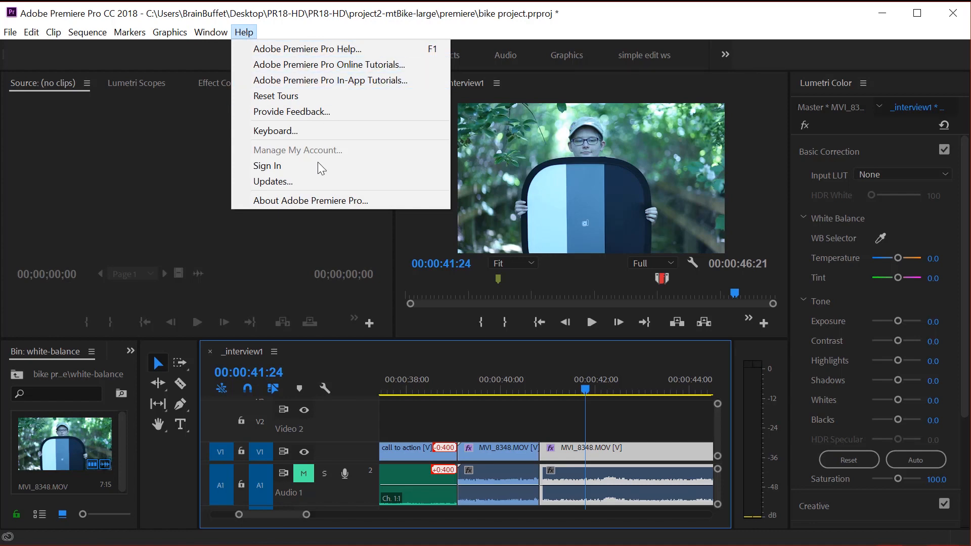
left_click(310, 201)
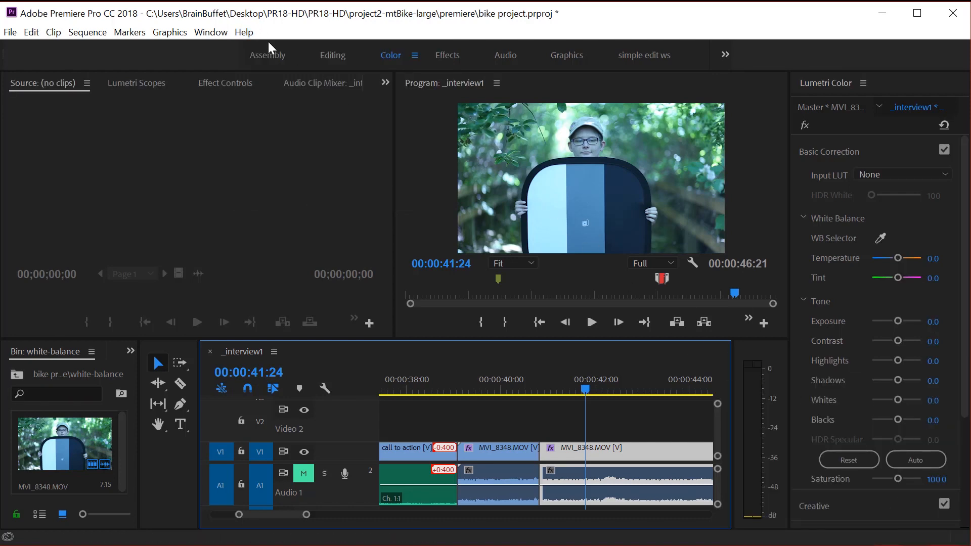
left_click(244, 32)
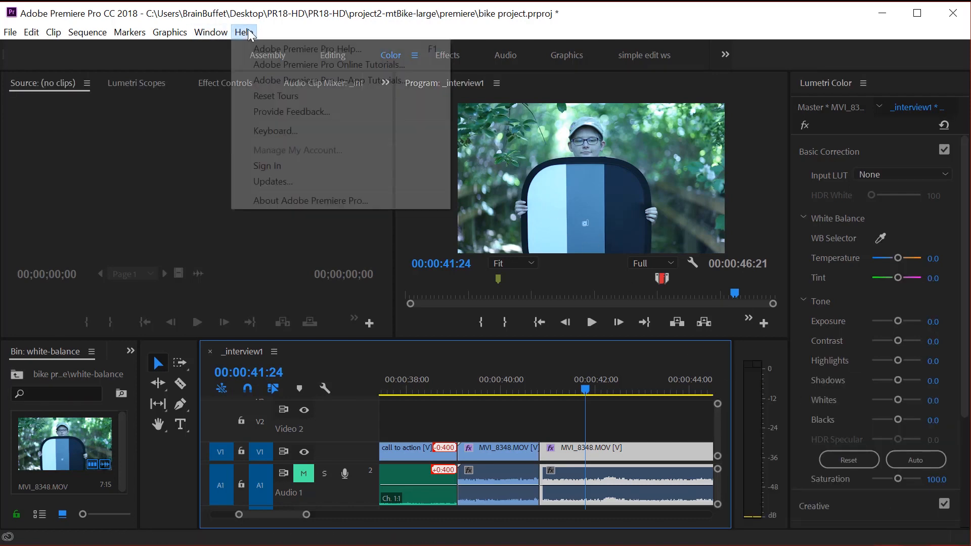
left_click(312, 200)
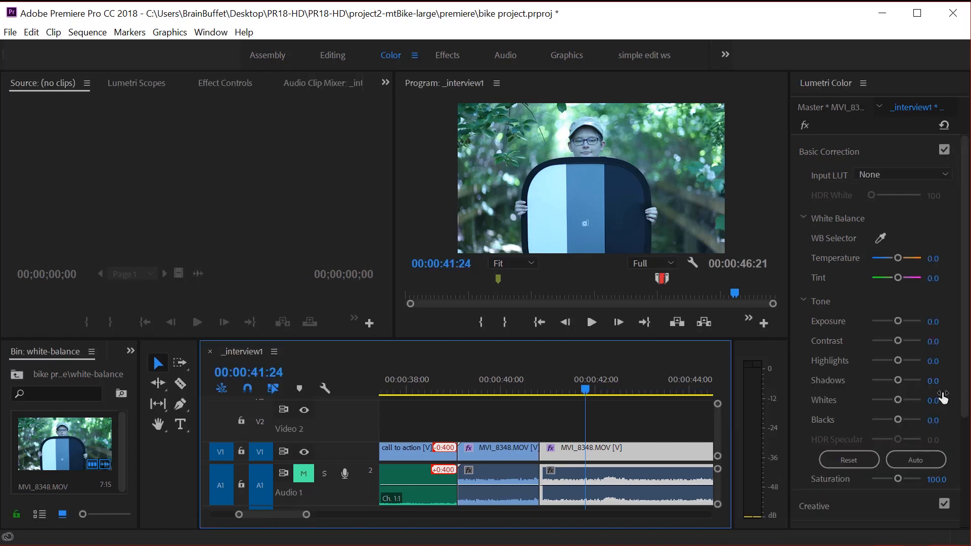
- Collapse Basic Correction, expand Color Wheels & Match, and open the Program Monitor's extra-buttons menu
left_click(828, 151)
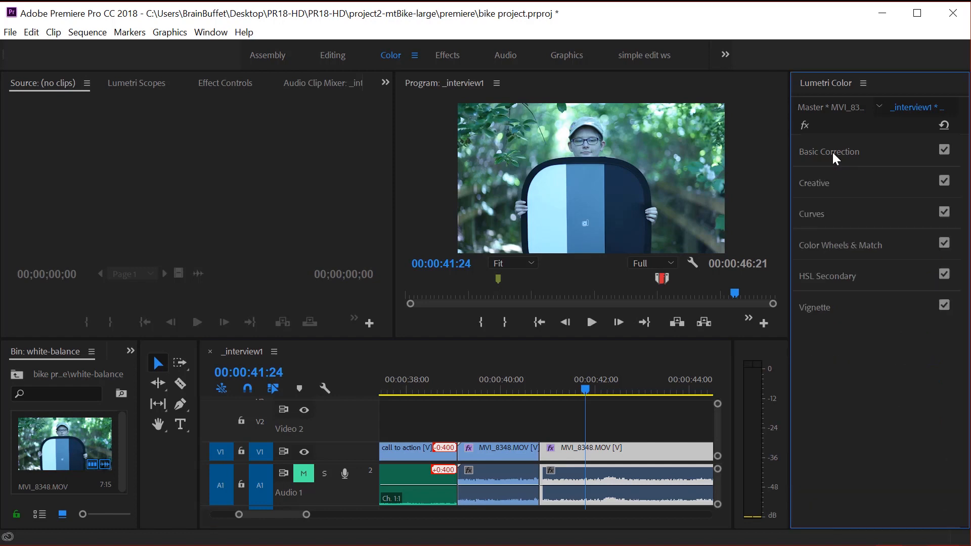
mouse_move(838, 252)
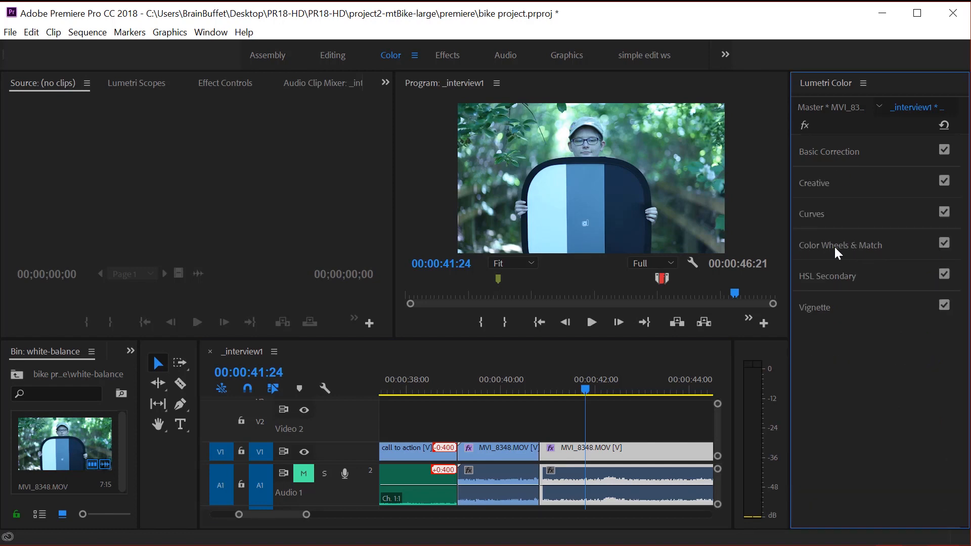
mouse_move(866, 249)
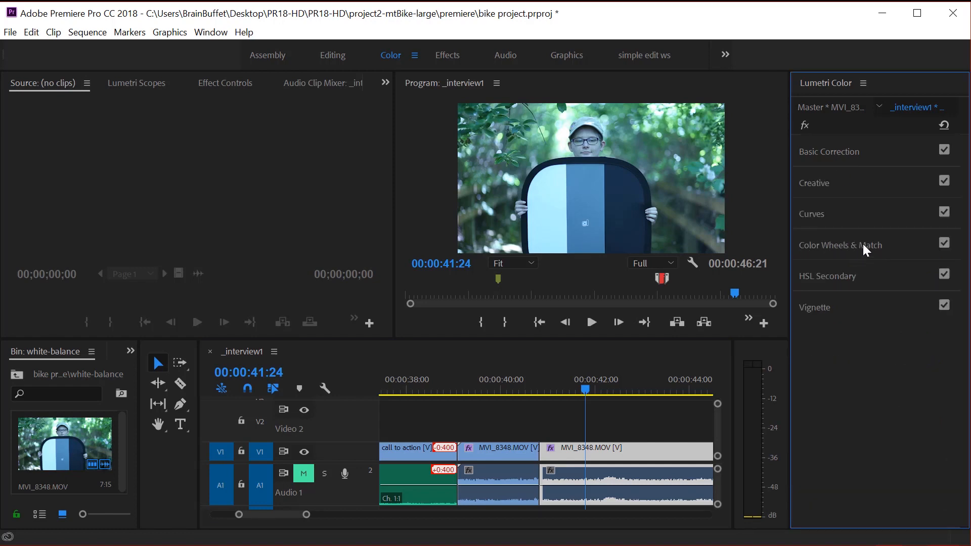
left_click(841, 245)
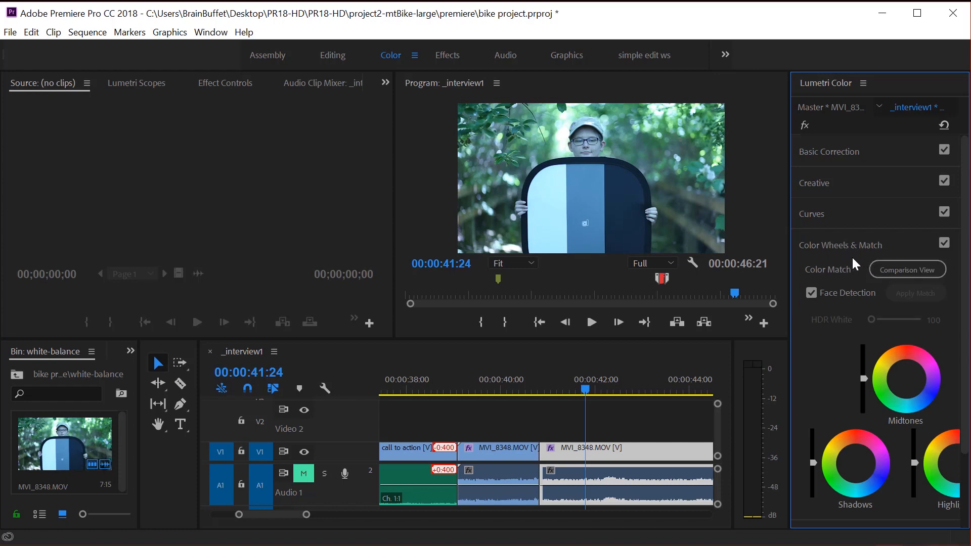
mouse_move(869, 276)
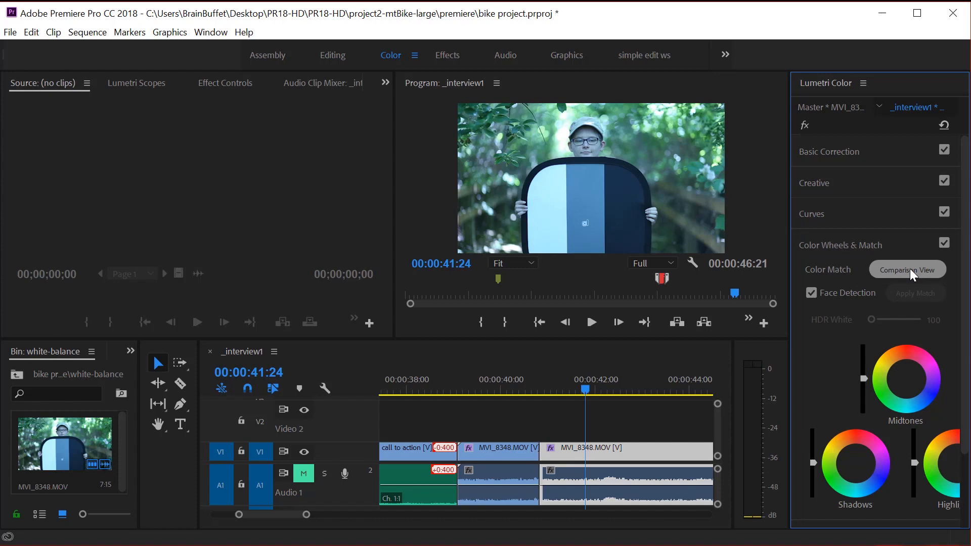
mouse_move(842, 290)
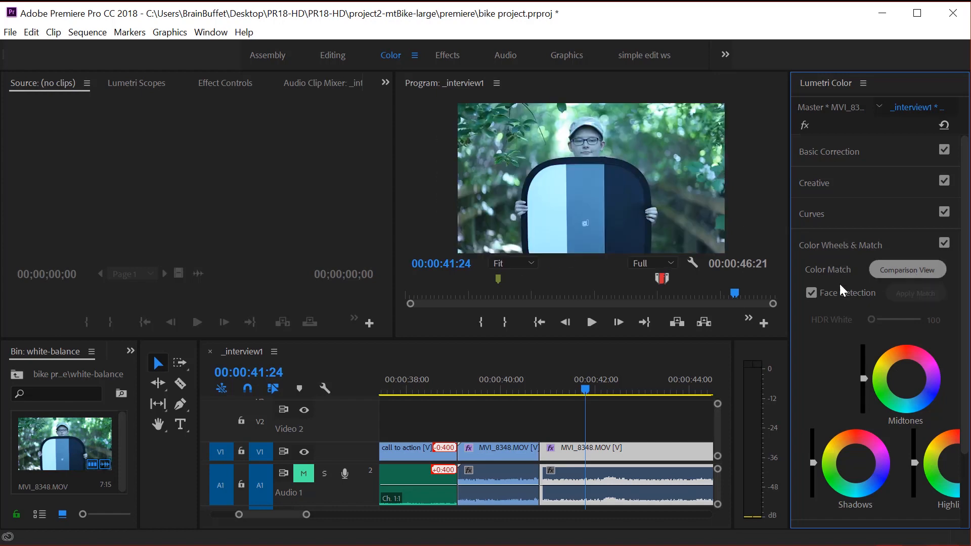
left_click(748, 321)
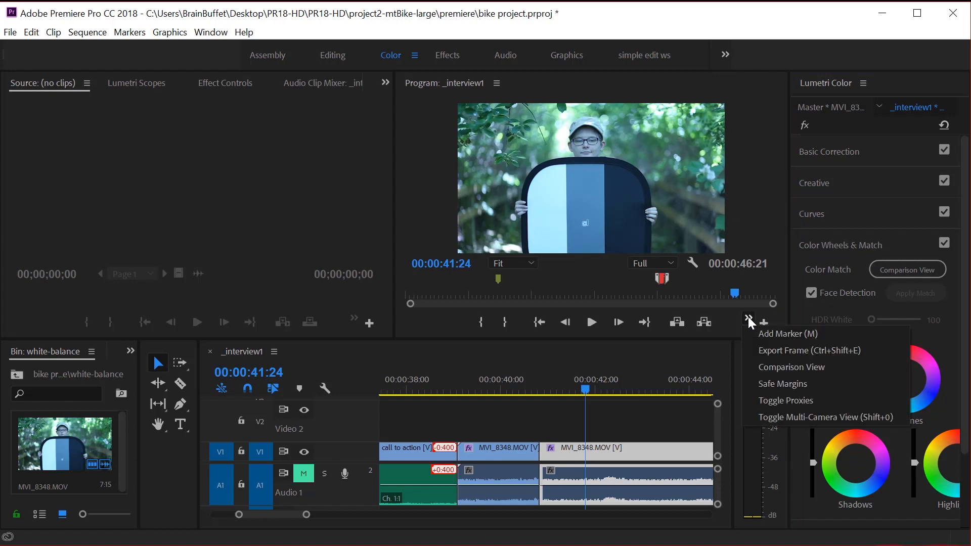
mouse_move(807, 409)
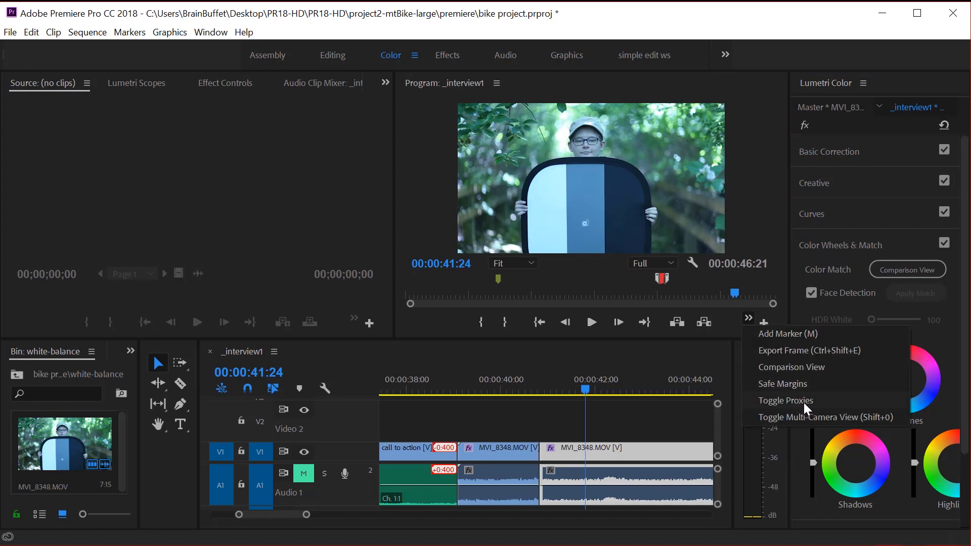
mouse_move(803, 370)
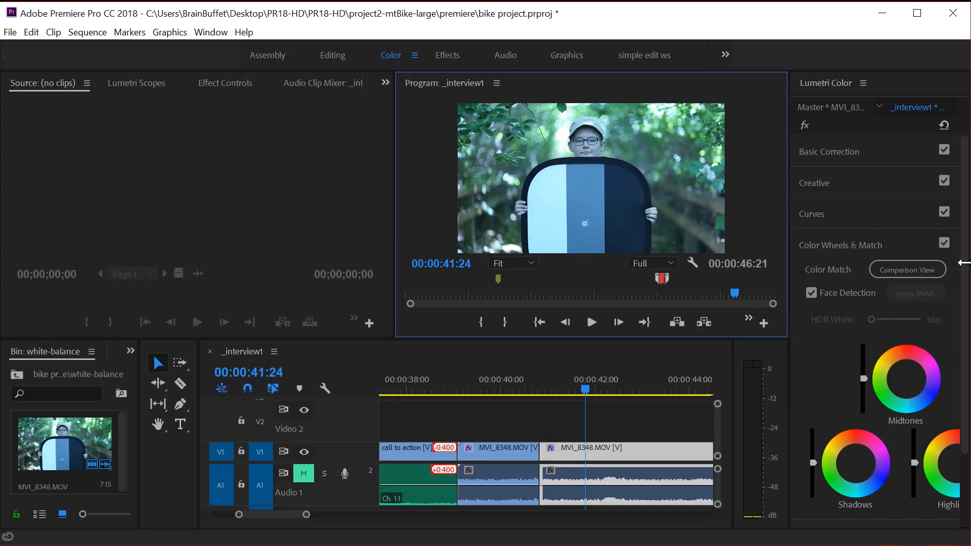
- Show the side-by-side Comparison View and apply a colour match to the helmeted-rider reference
left_click(907, 269)
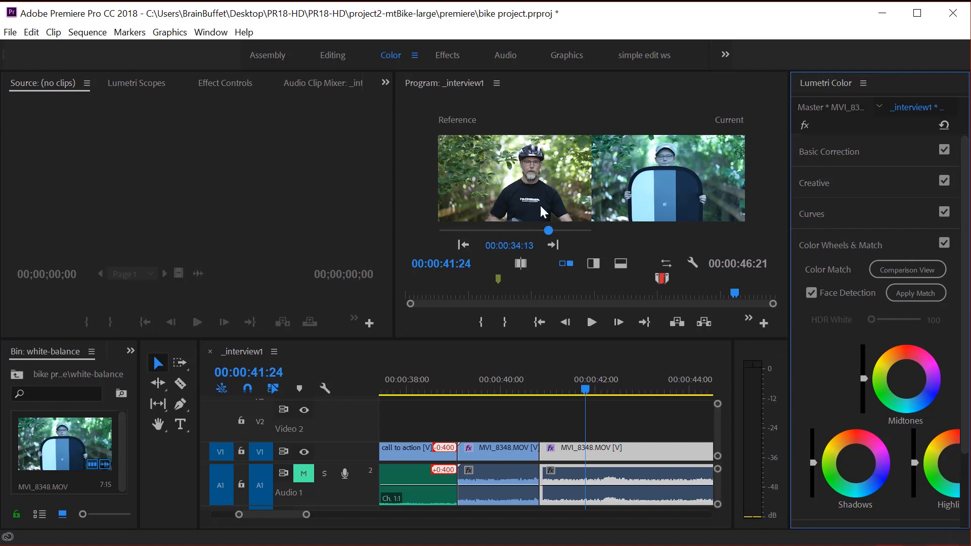
left_click(463, 245)
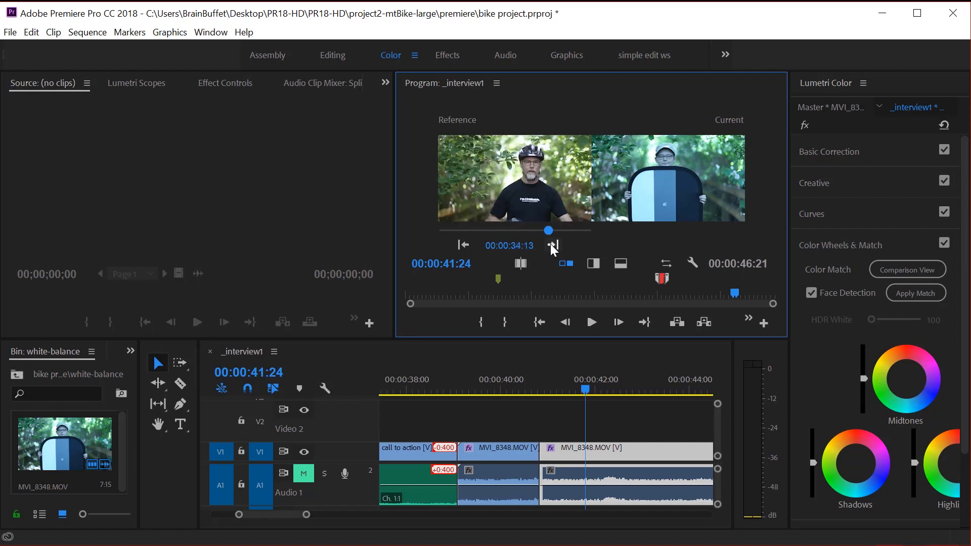
mouse_move(536, 179)
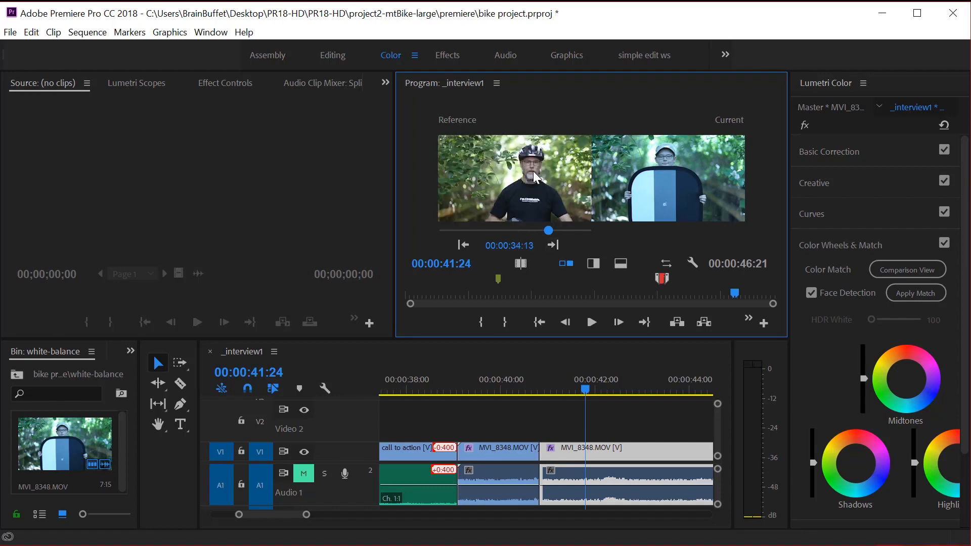
mouse_move(684, 182)
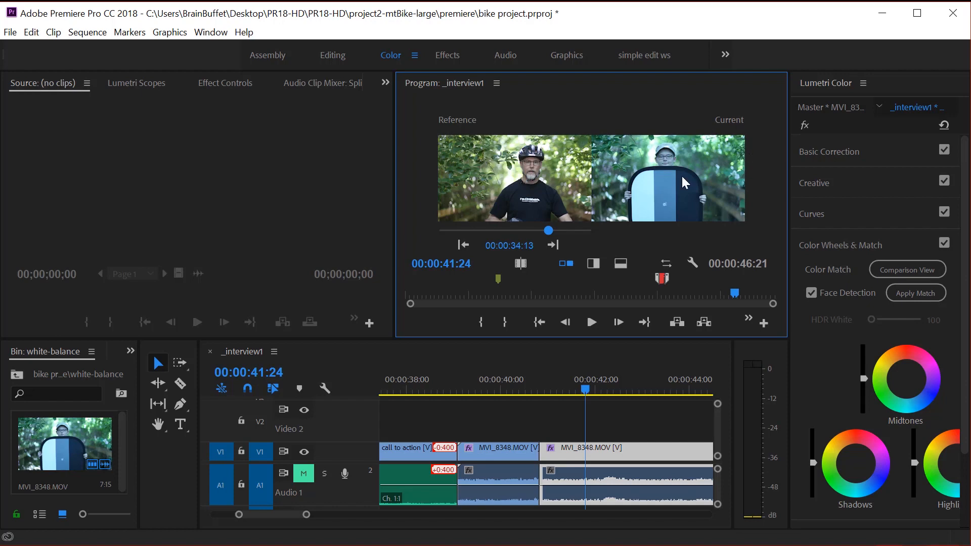
mouse_move(501, 180)
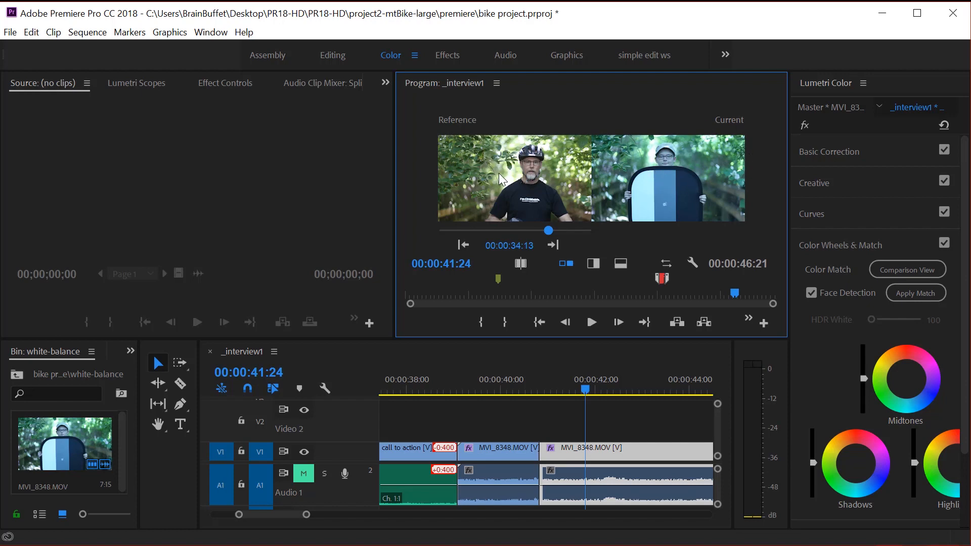
mouse_move(674, 110)
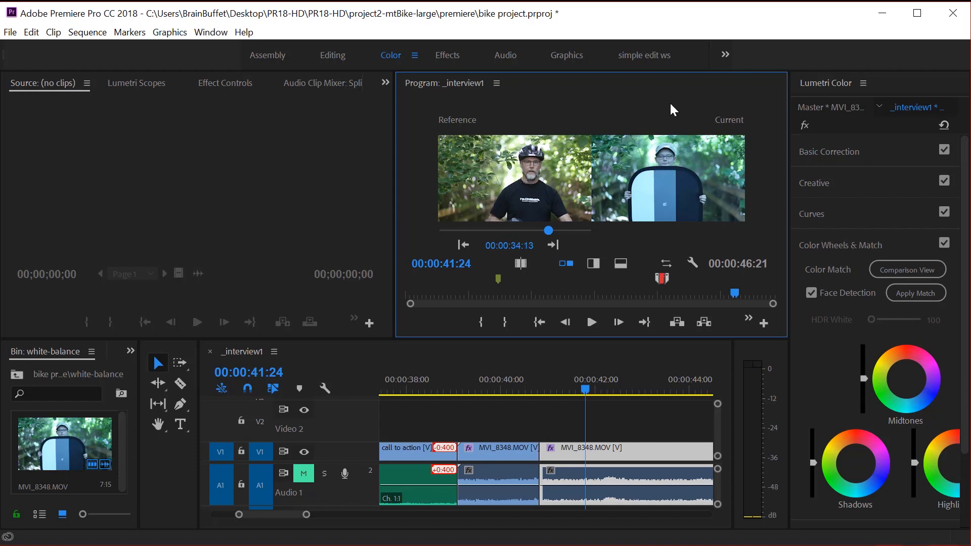
mouse_move(662, 192)
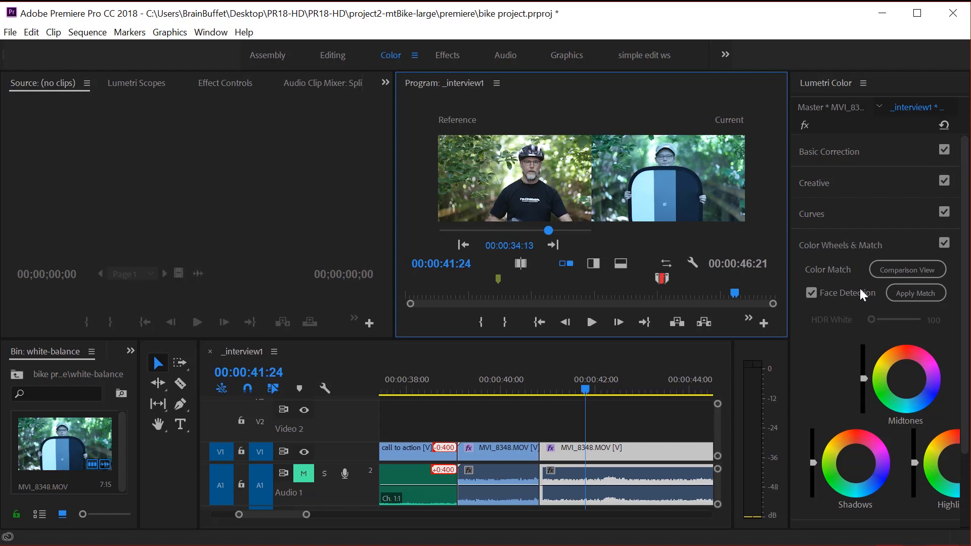
left_click(916, 292)
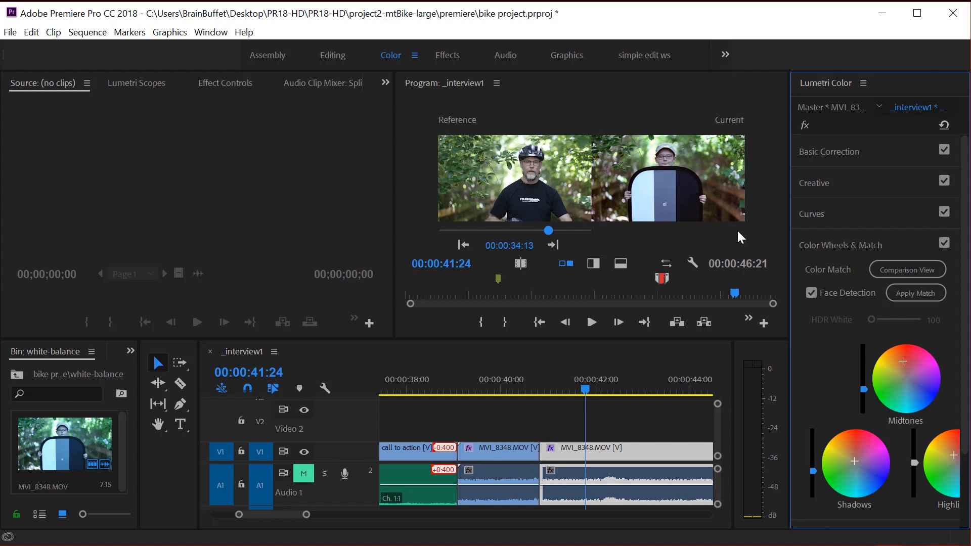
mouse_move(627, 356)
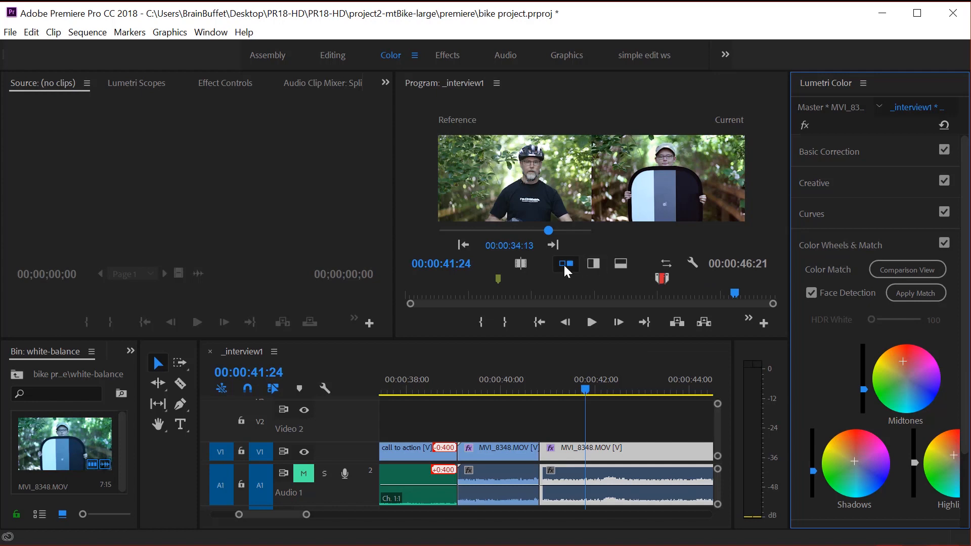
left_click(568, 271)
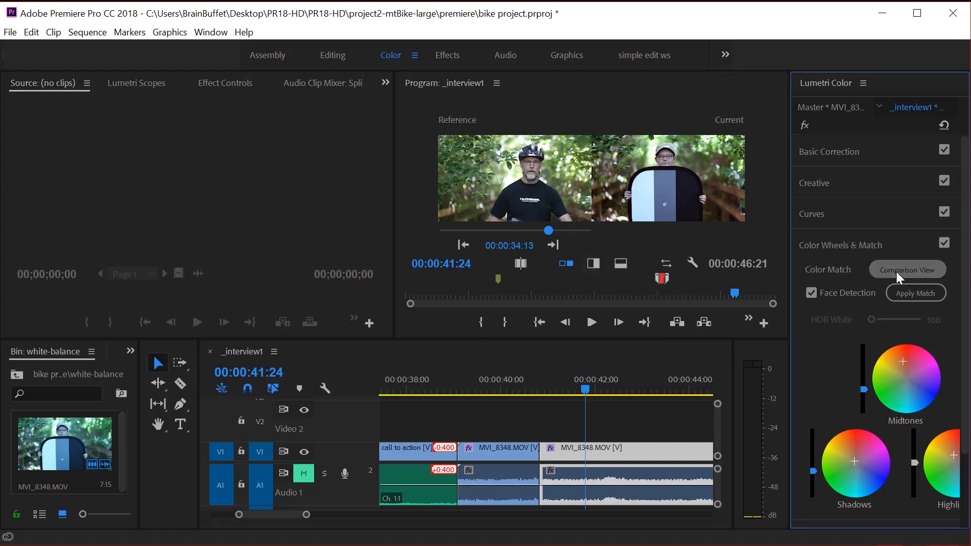
- Turn off Comparison View and preview the rider clip and interview clips (00:00:38:11–00:00:41:04)
left_click(907, 270)
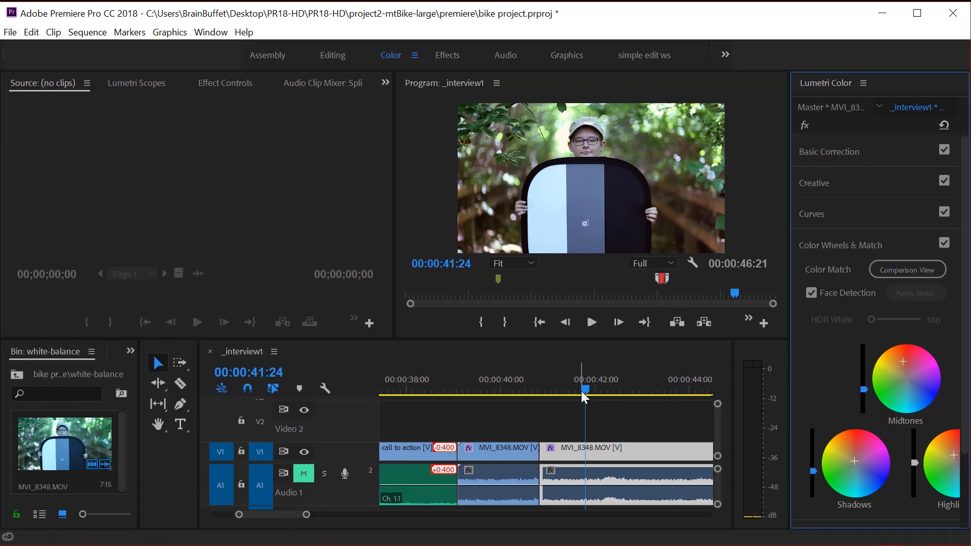
left_click(424, 390)
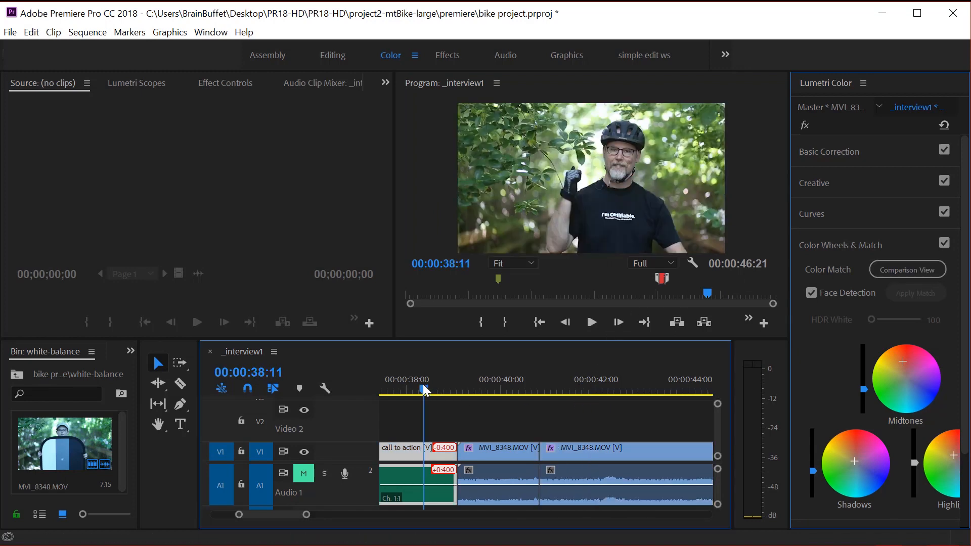
left_click(401, 448)
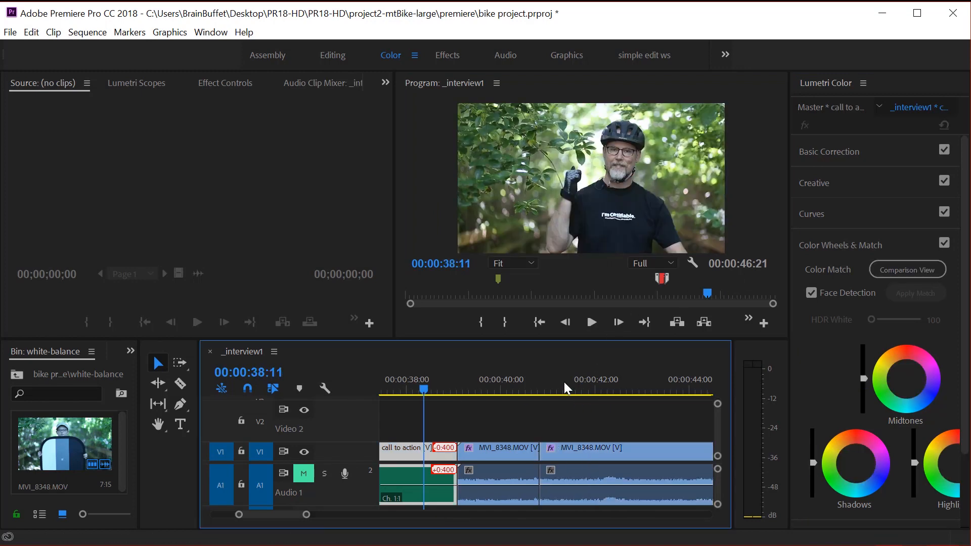
left_click(576, 389)
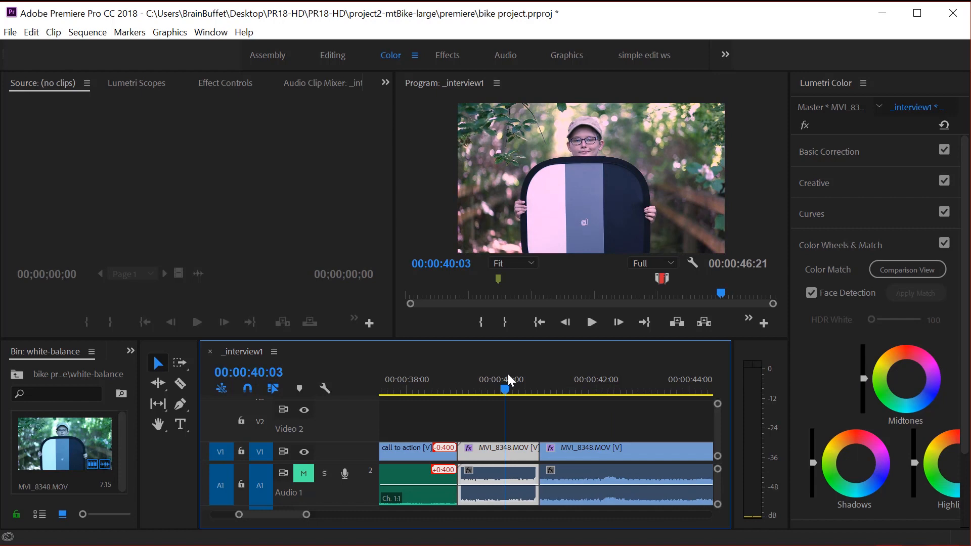
left_click(567, 379)
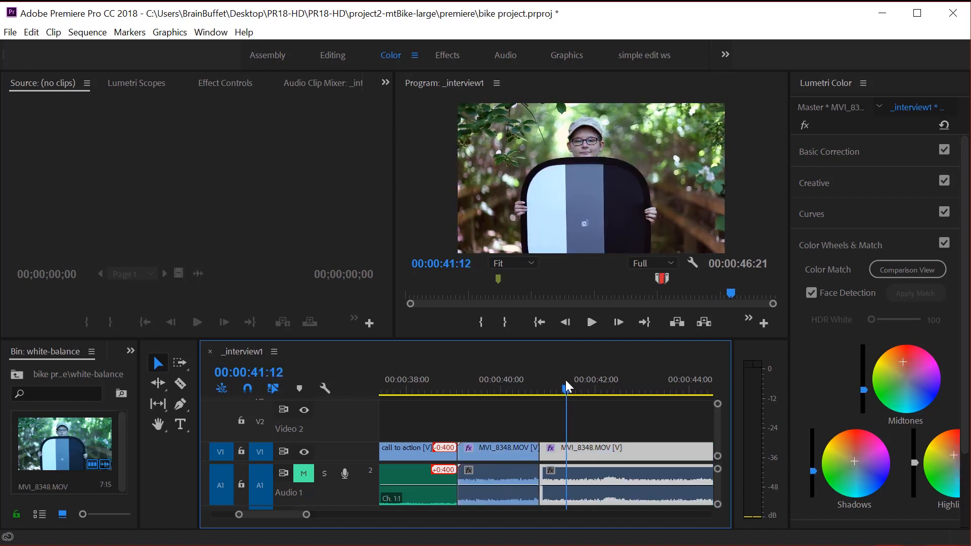
left_click(523, 392)
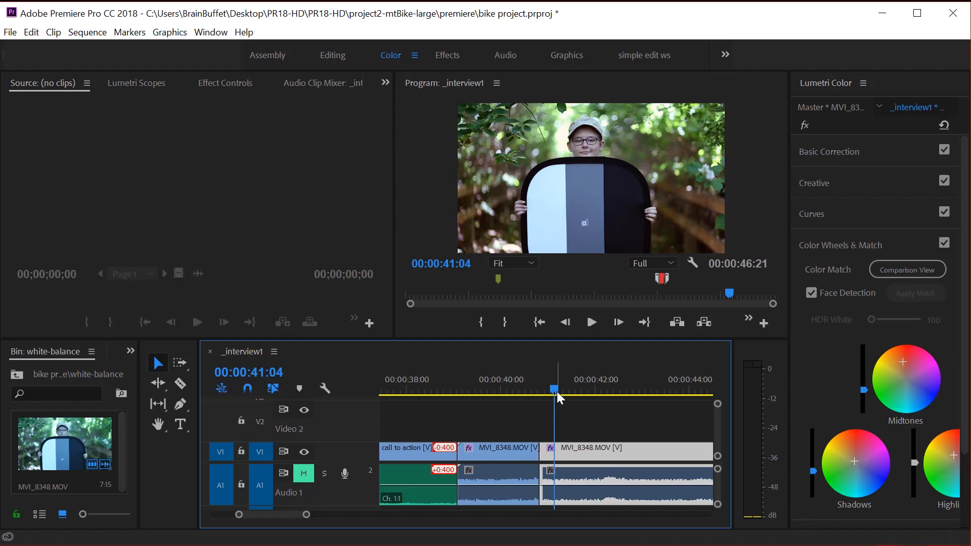
mouse_move(561, 401)
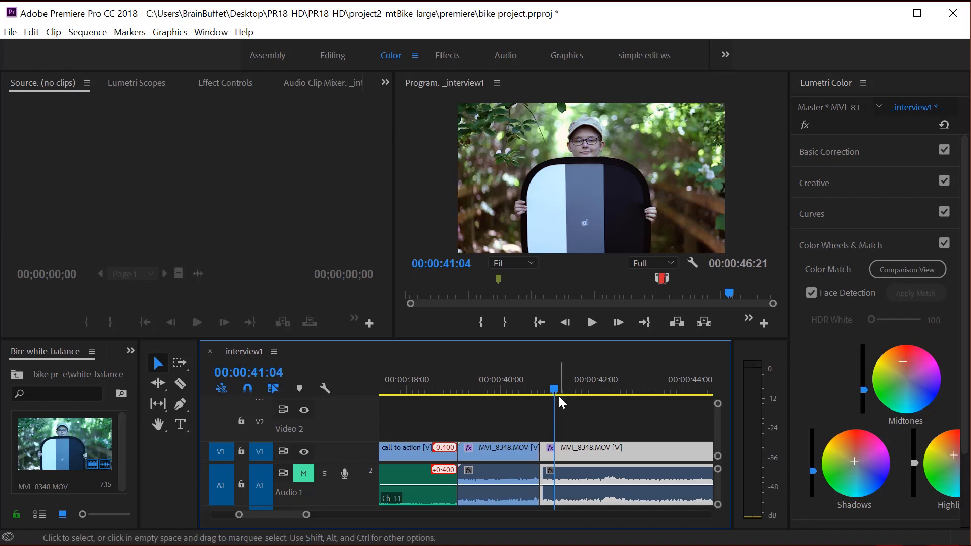
- Move the playhead to wide-Out.mov at 00:00:33:02 and collapse Basic Correction in Lumetri Color
left_click(830, 151)
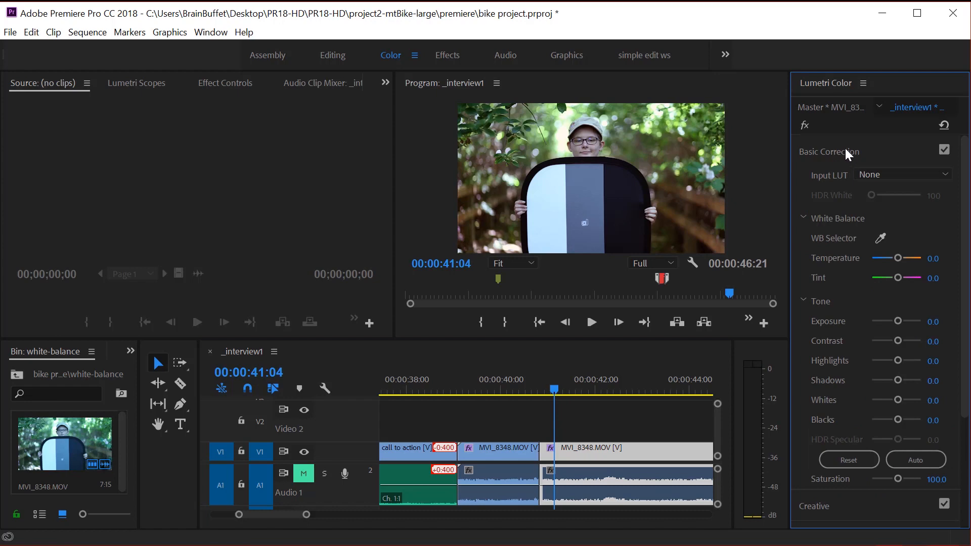
mouse_move(855, 308)
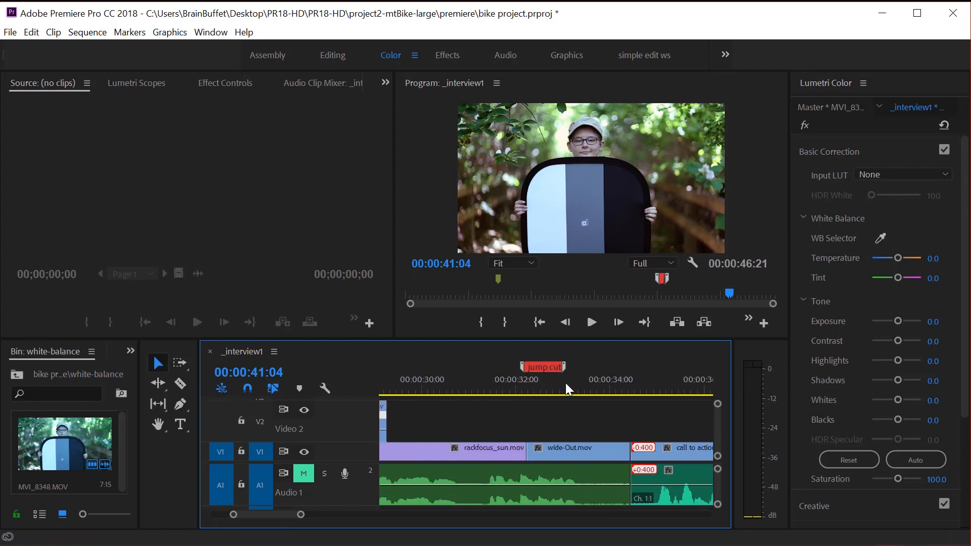
left_click(565, 389)
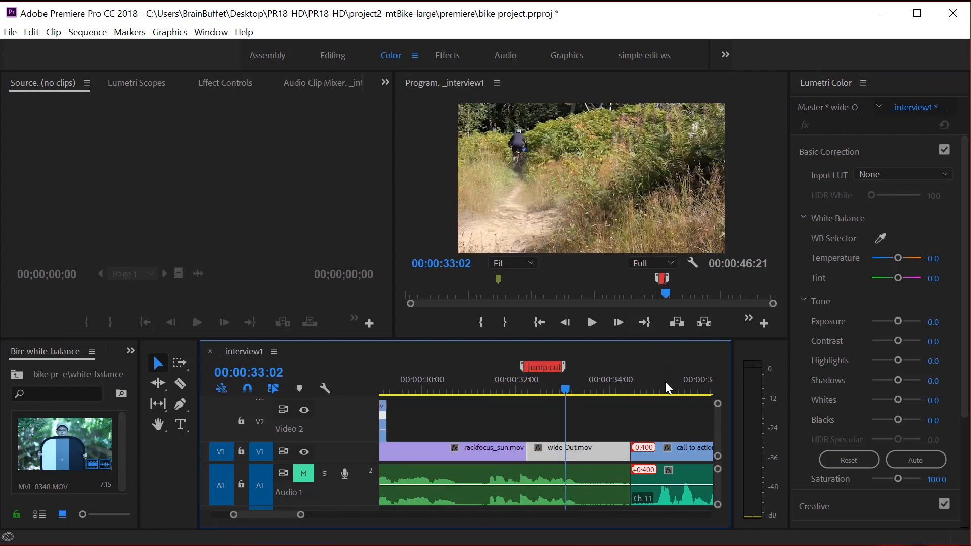
mouse_move(855, 154)
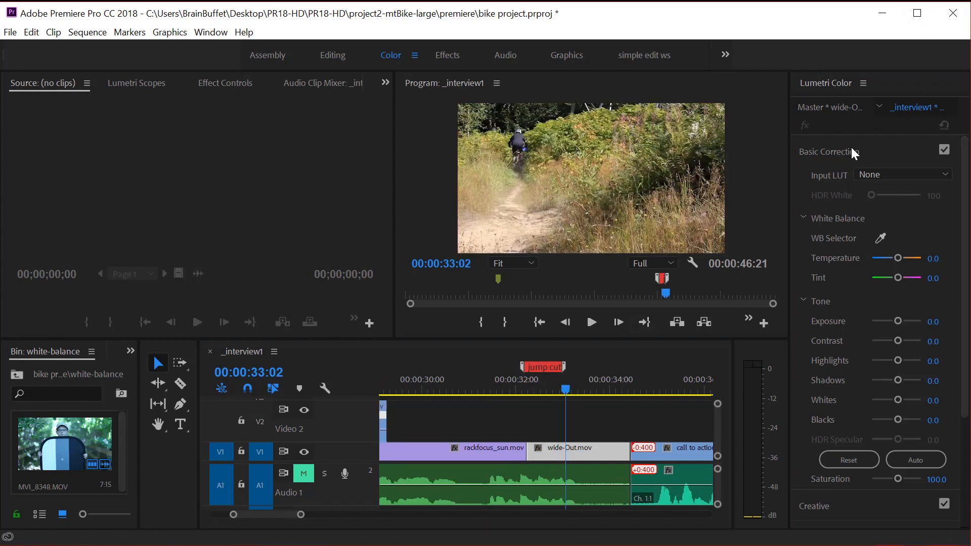
left_click(828, 151)
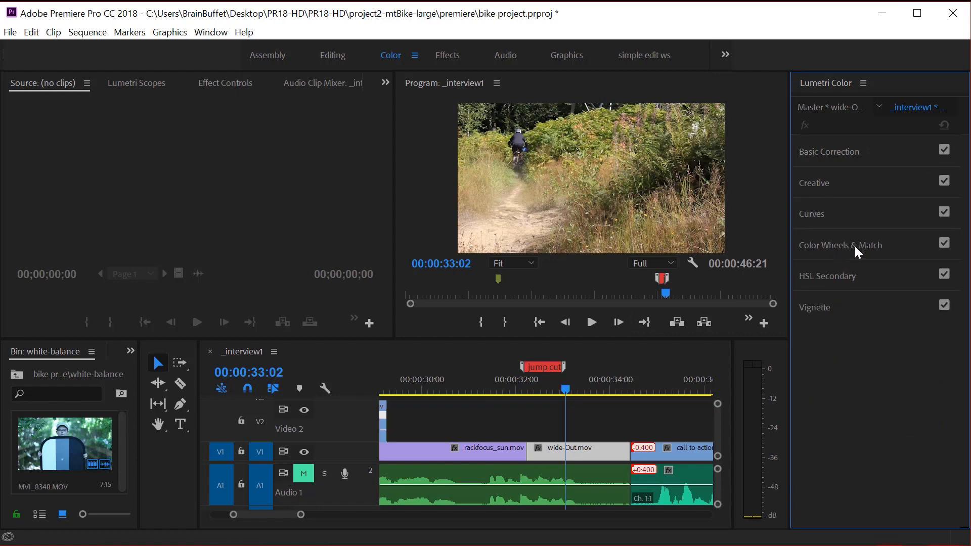
mouse_move(854, 188)
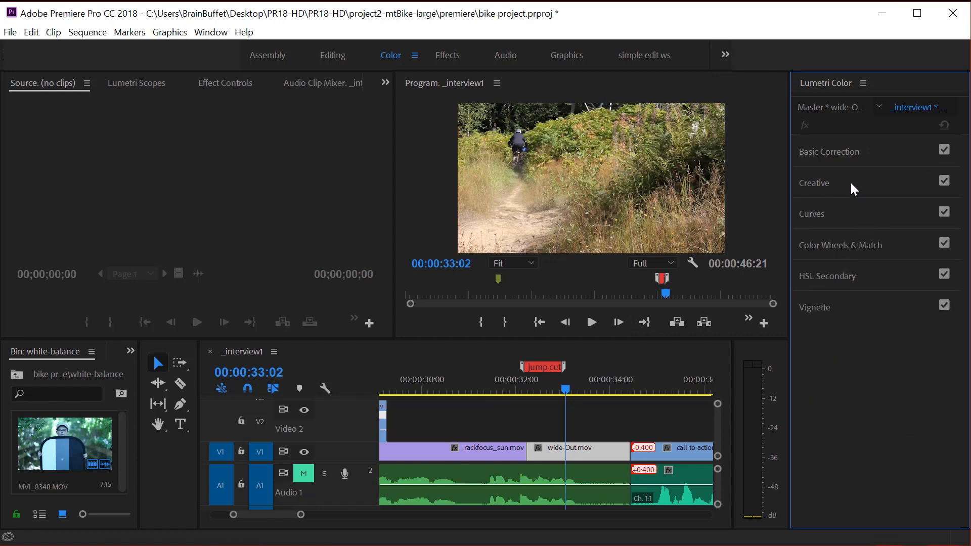
- Try the SL BLUE STEEL and SL GOLD WESTERN looks, then apply SL MATRIX GREEN, toggling fx to compare
left_click(814, 183)
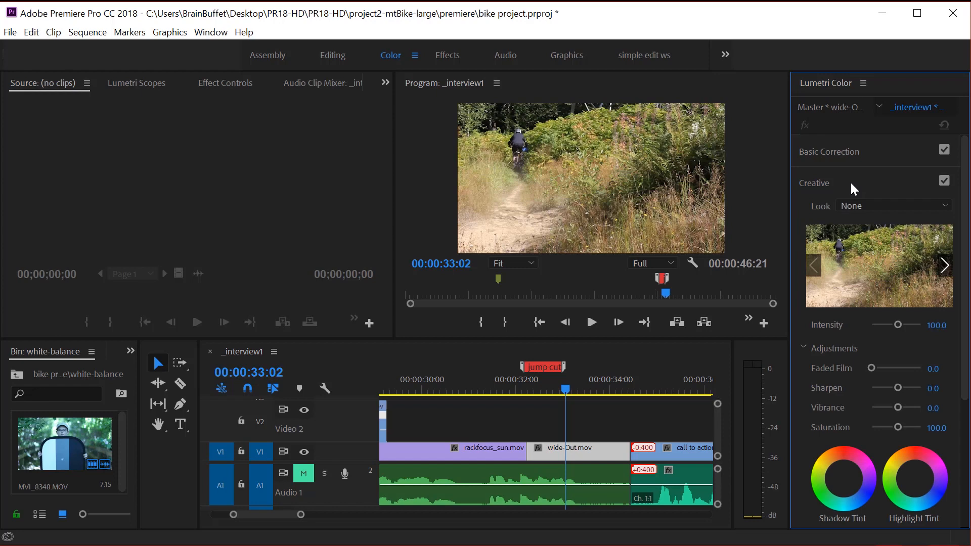
mouse_move(910, 298)
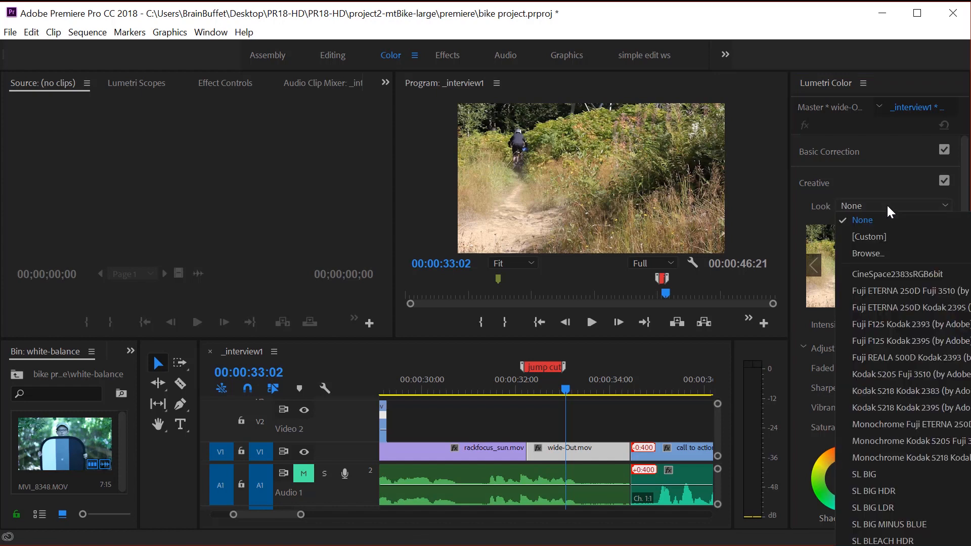
mouse_move(891, 287)
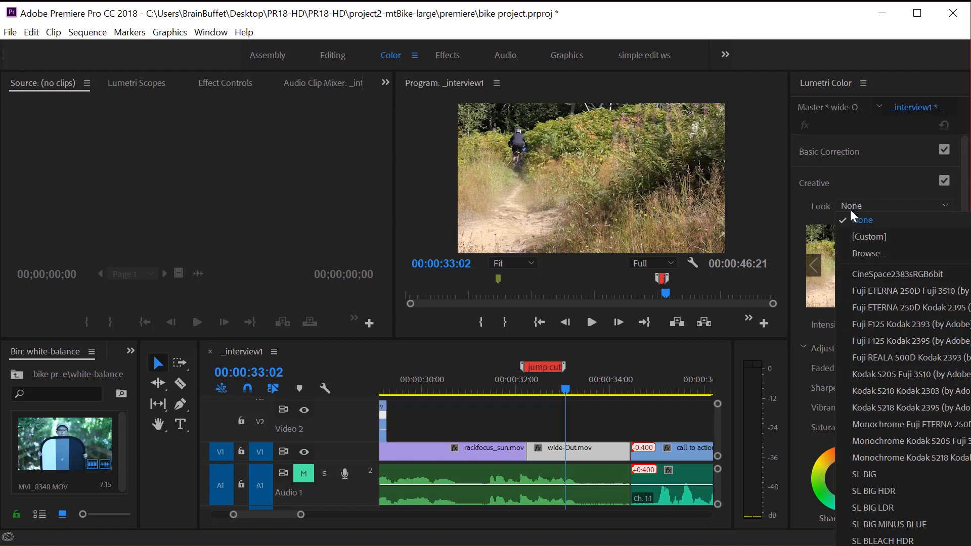
left_click(861, 219)
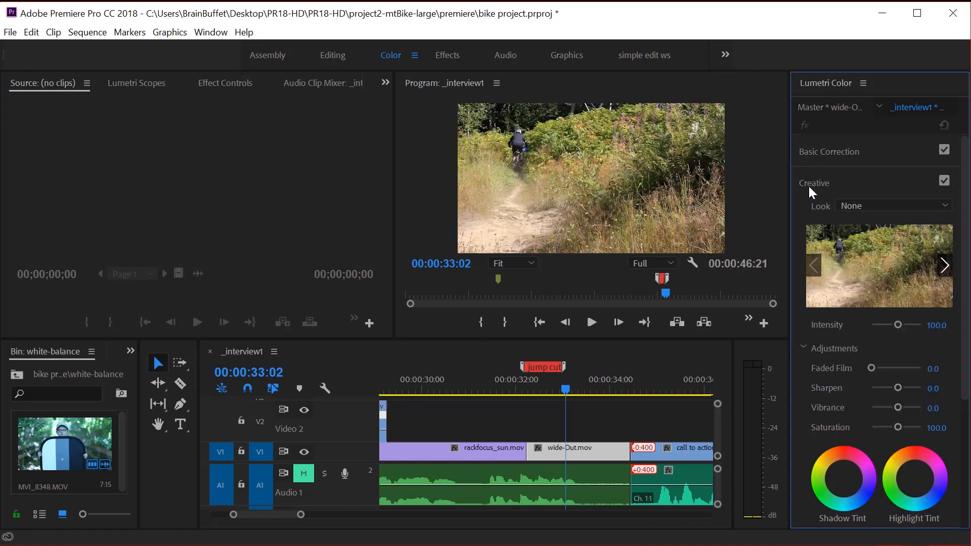
mouse_move(836, 194)
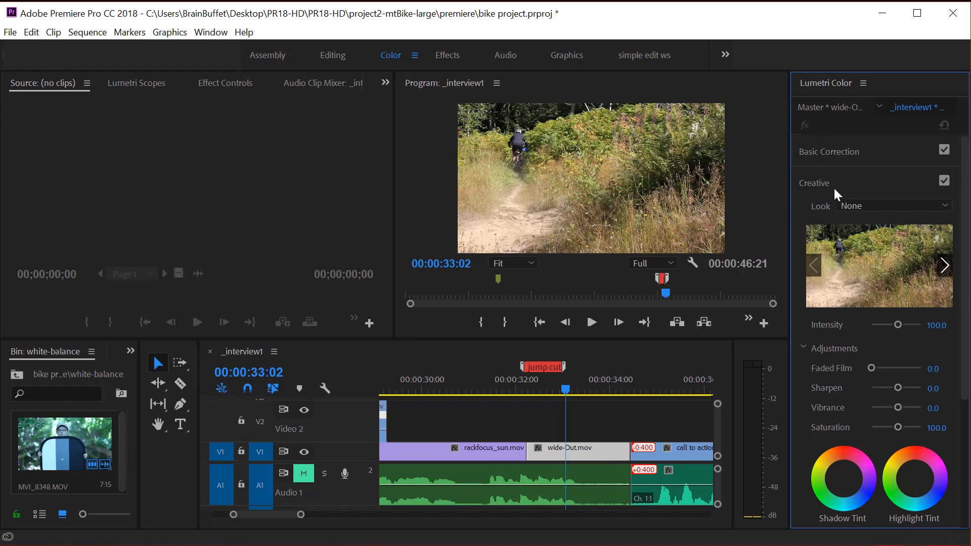
left_click(892, 205)
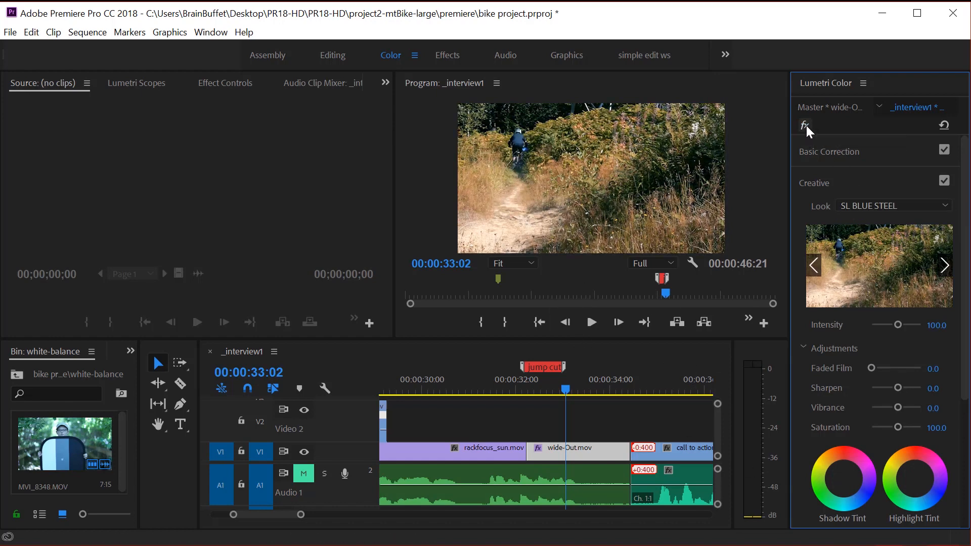
left_click(945, 204)
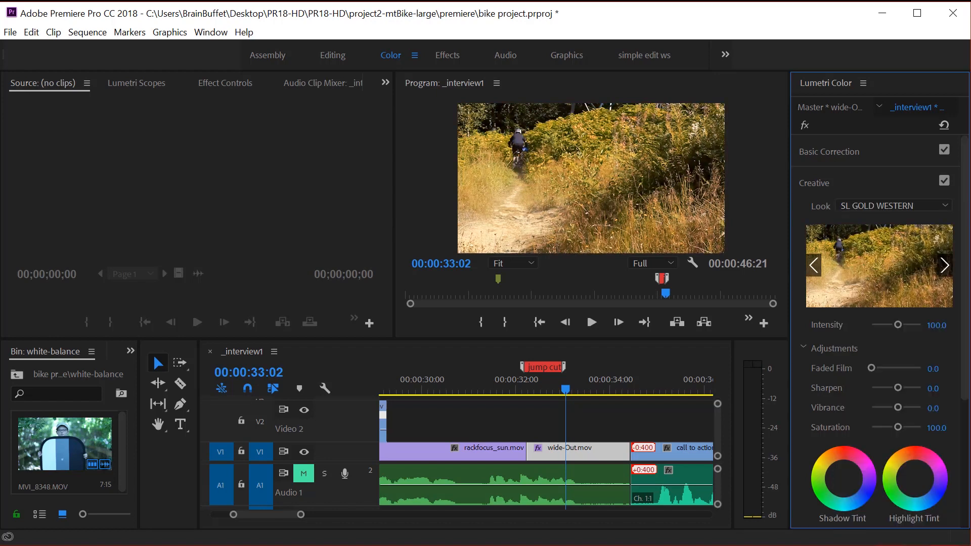
mouse_move(723, 261)
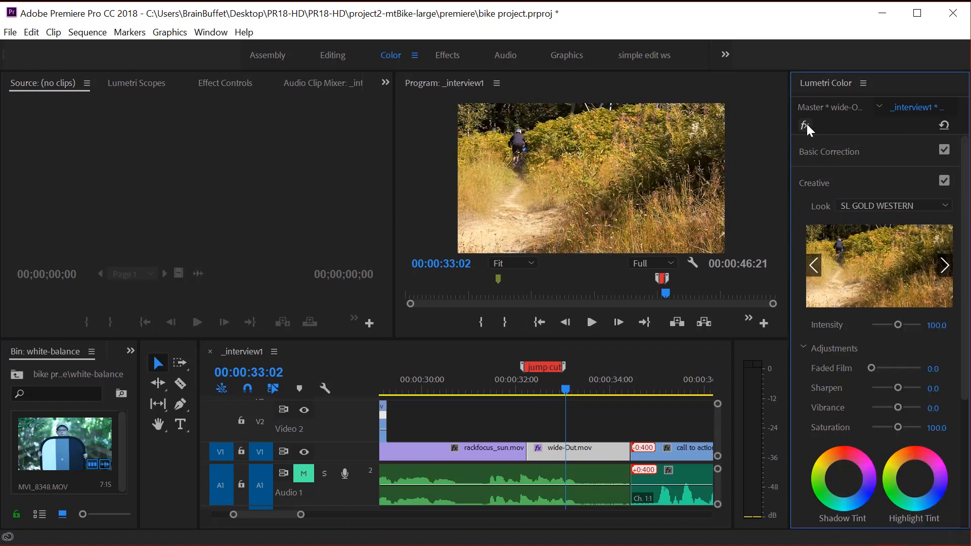
left_click(945, 206)
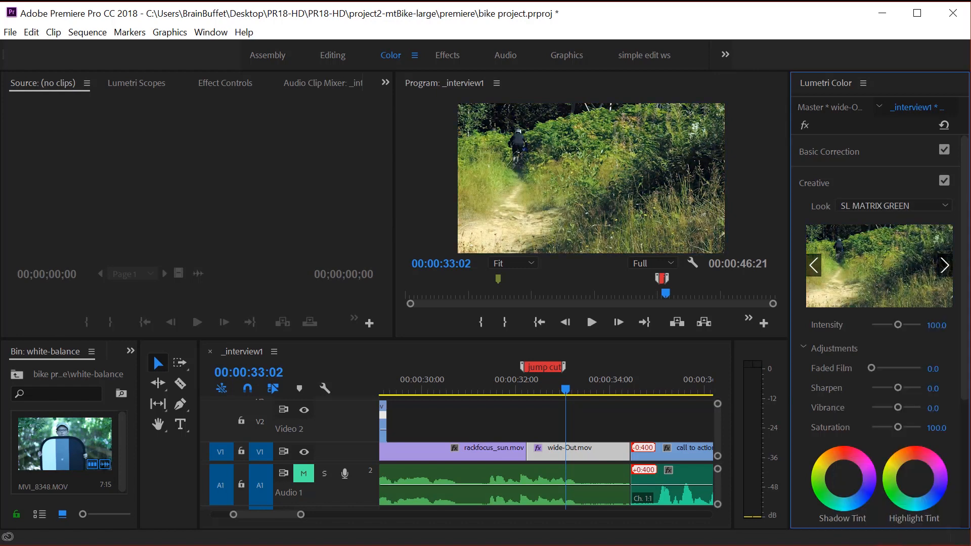
mouse_move(849, 203)
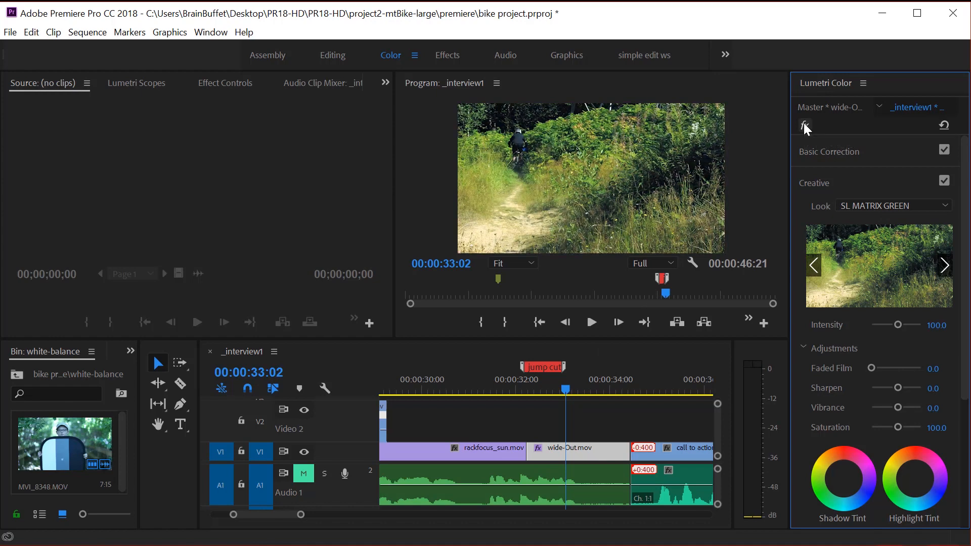
left_click(561, 391)
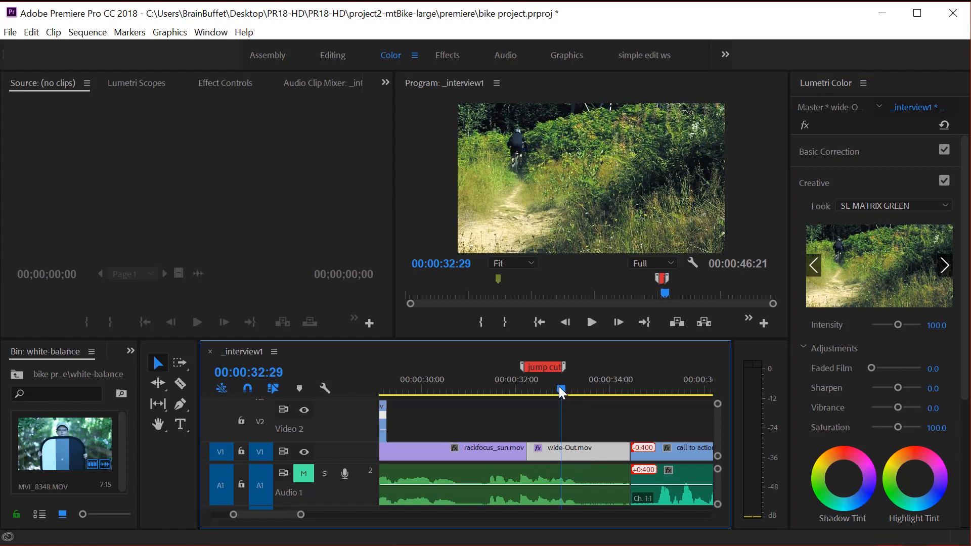
- Set Vibrance to 42.4 and Saturation to 190.9, tint shadows and highlights, and save the project
scroll("down", 3)
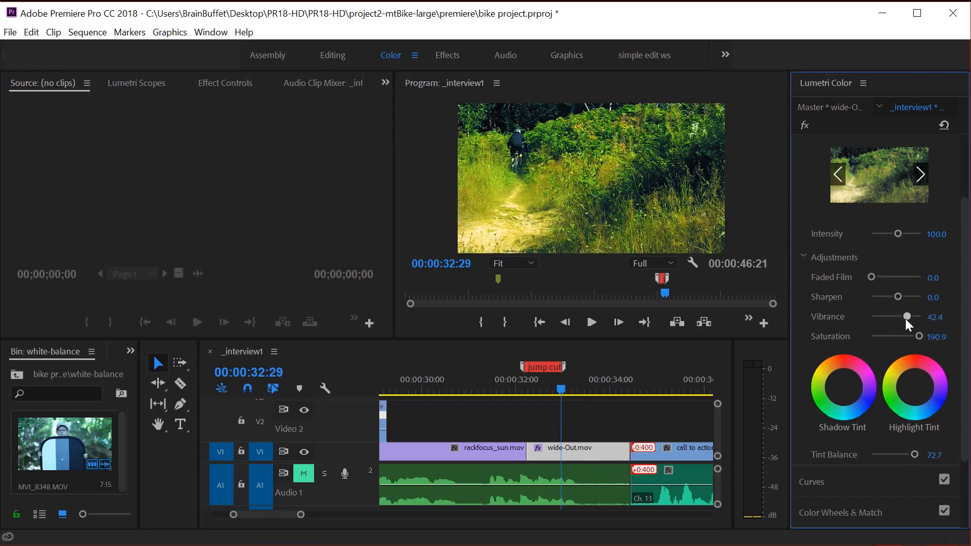
mouse_move(914, 390)
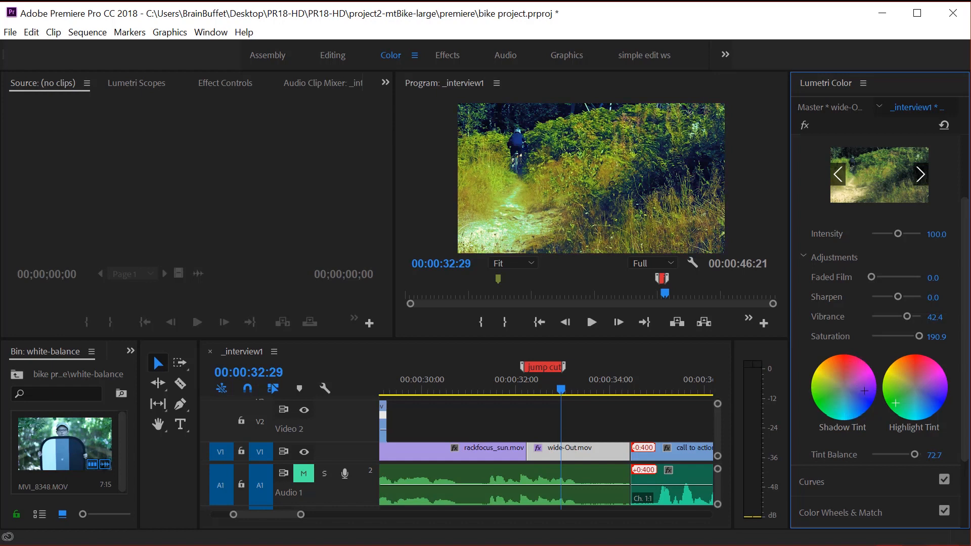
key("ctrl+s")
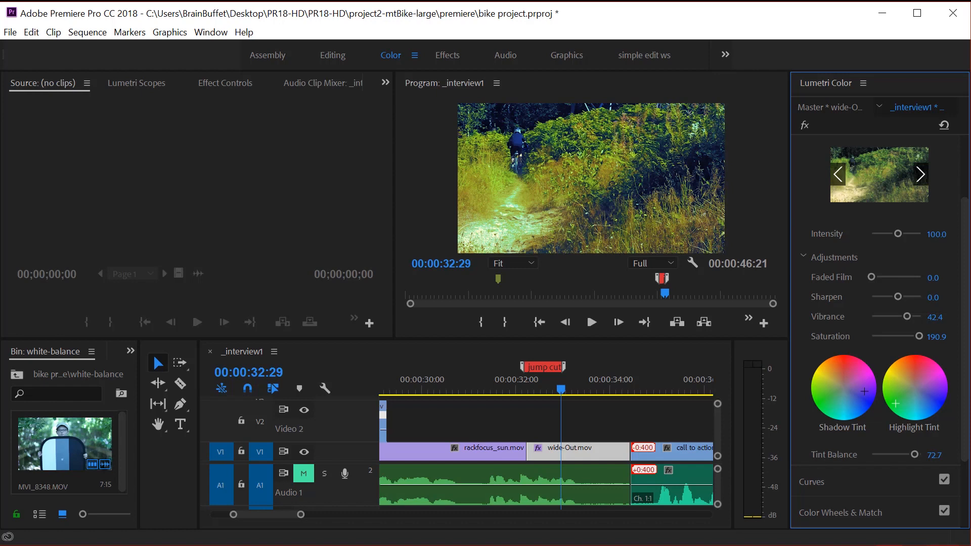
mouse_move(733, 475)
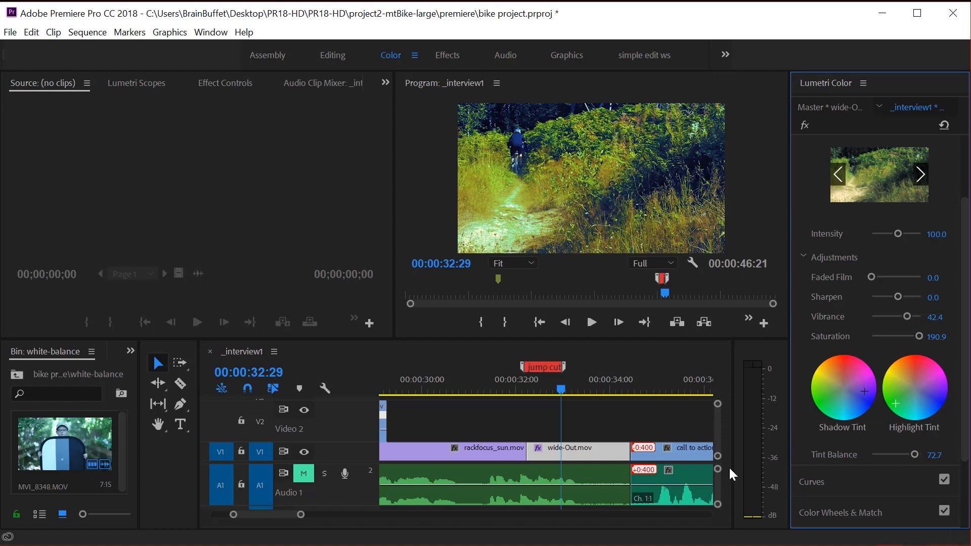
mouse_move(594, 448)
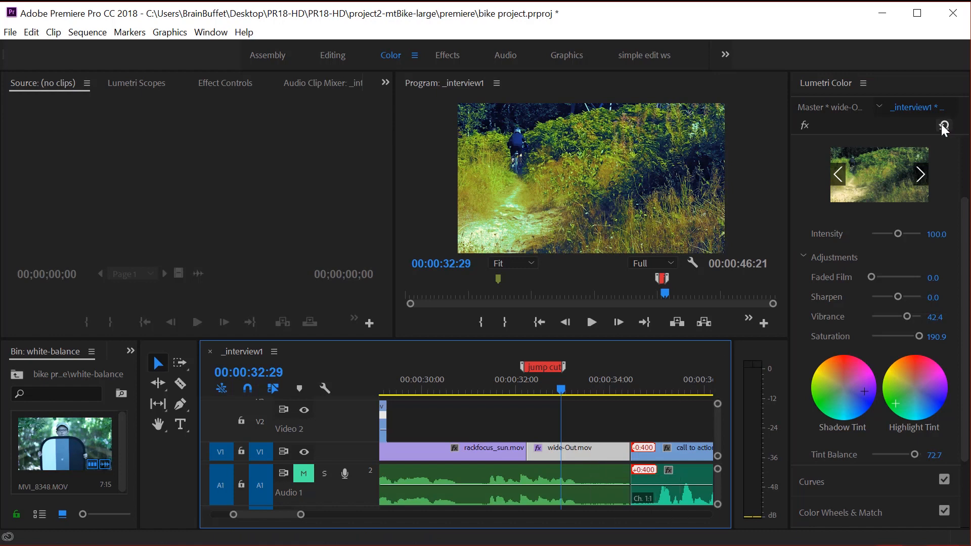
mouse_move(944, 127)
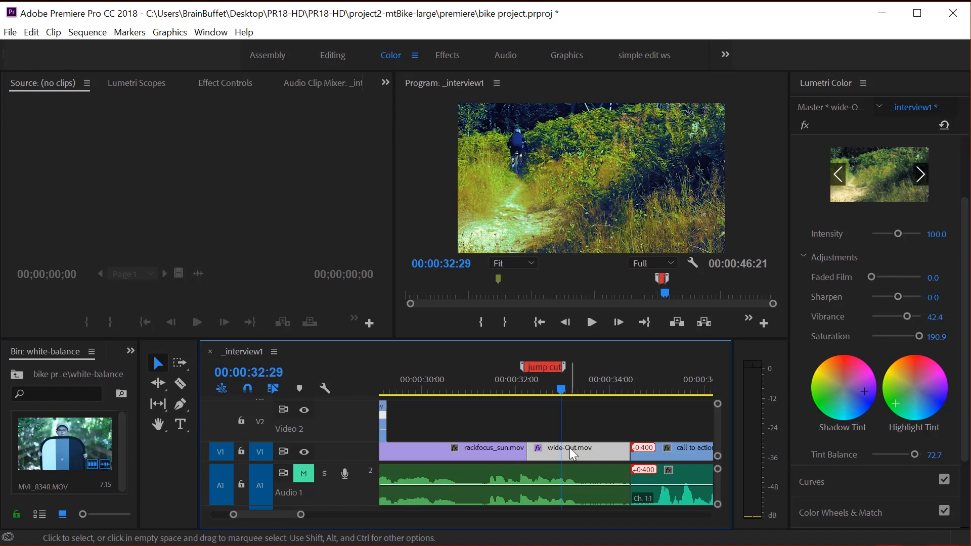
- Select wide-Out.mov and collapse its Lumetri Color effect in Effect Controls
left_click(568, 448)
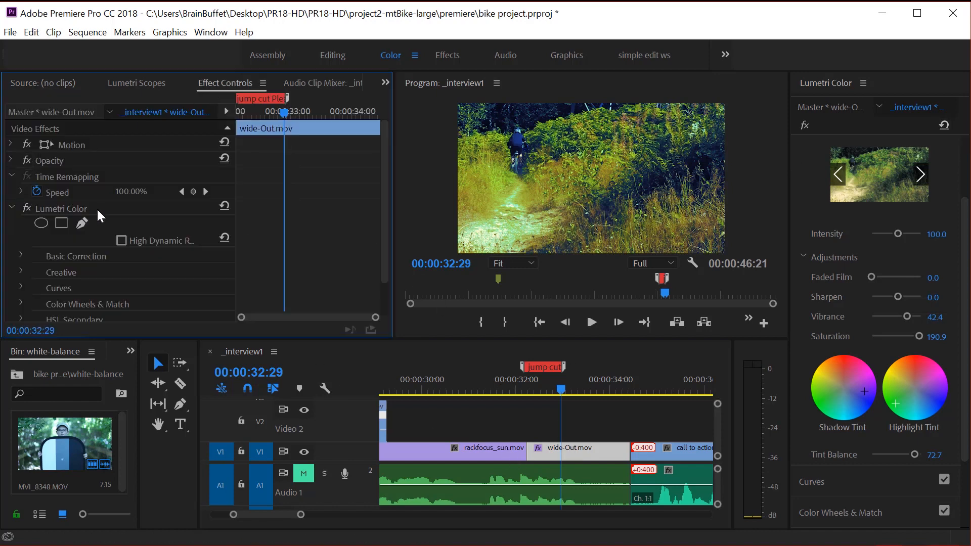
left_click(10, 207)
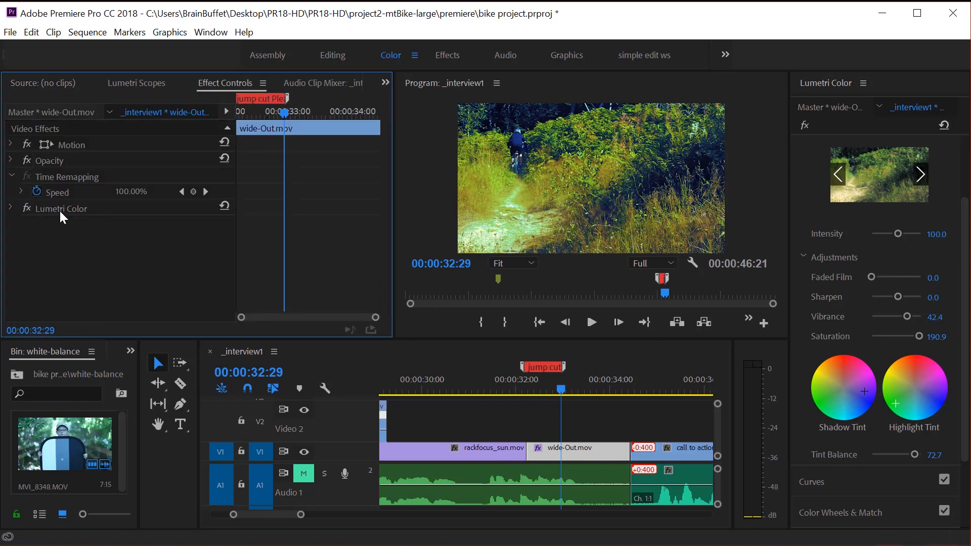
left_click(61, 208)
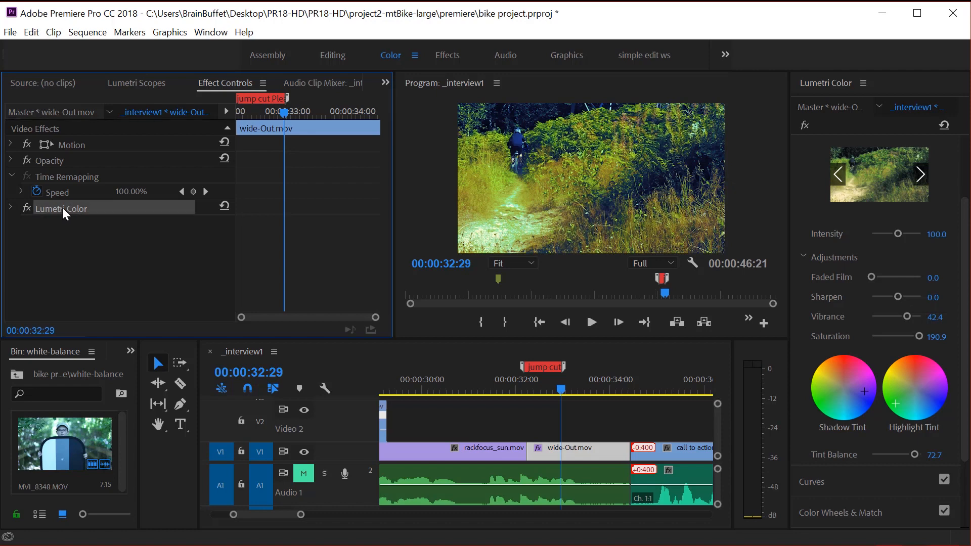